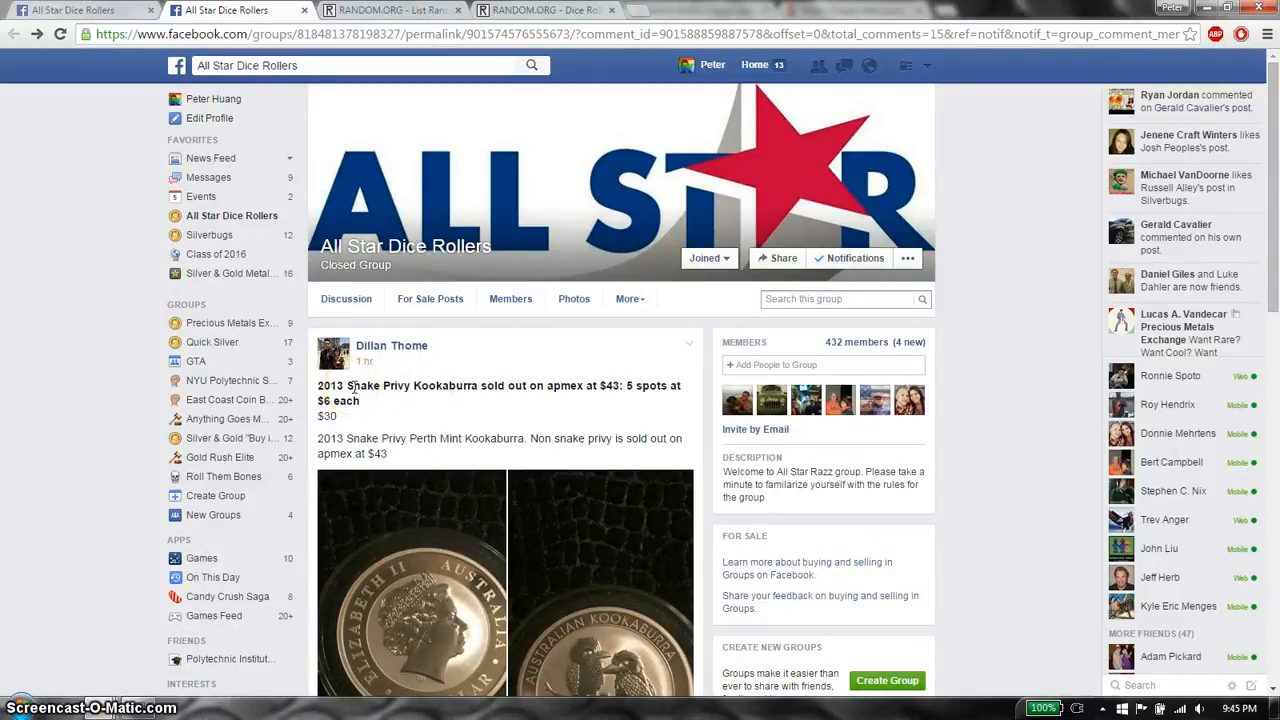
Post a "live" comment in the comment box at the bottom of the raffle thread
scroll(down, 3)
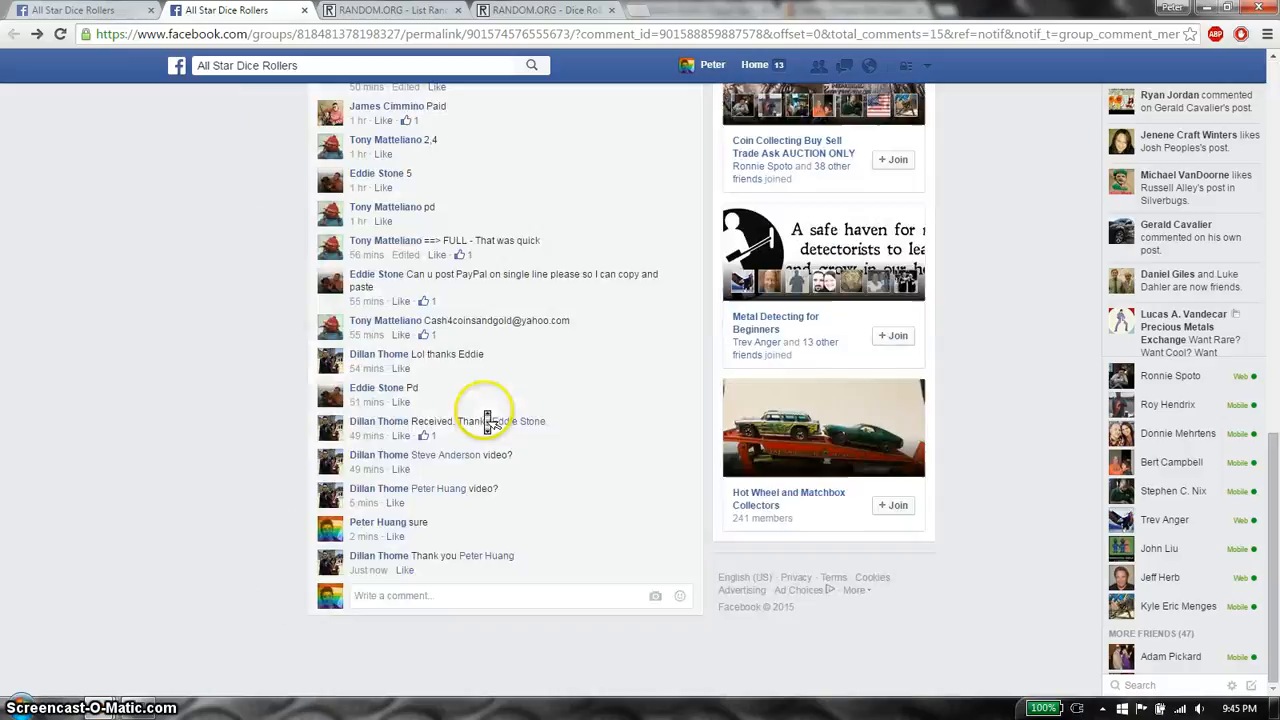
text(live)
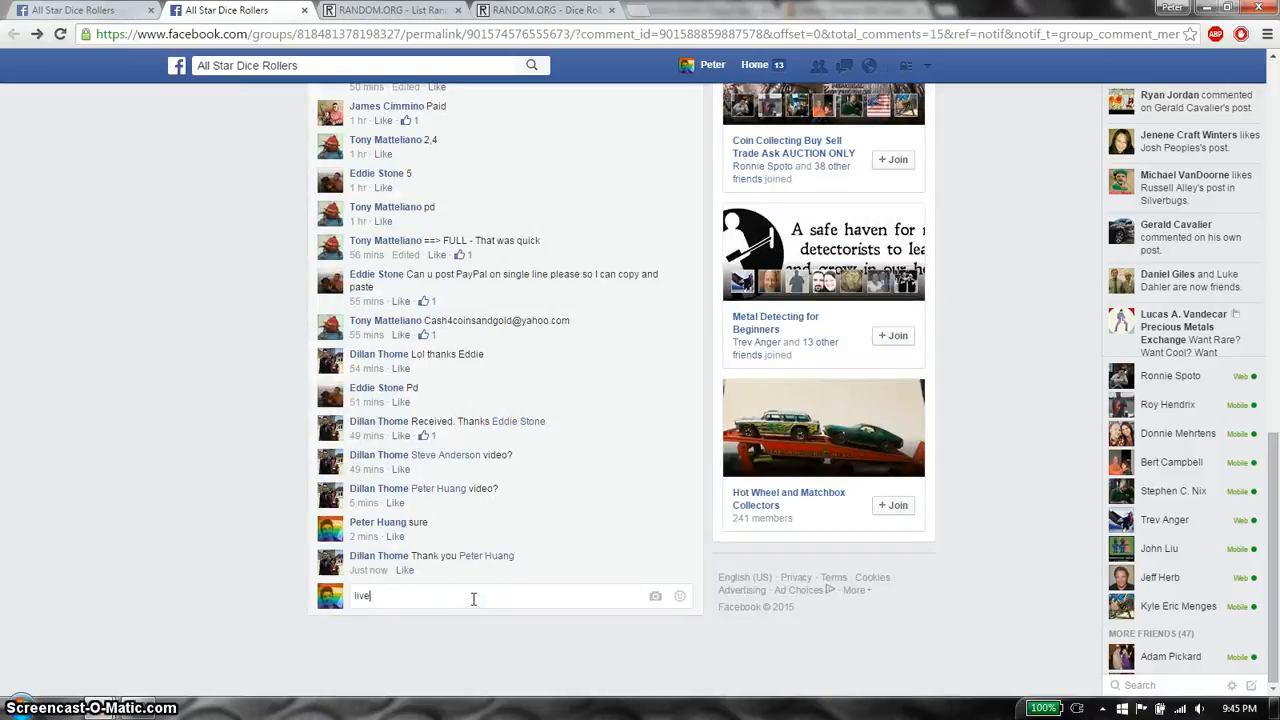
key(Return)
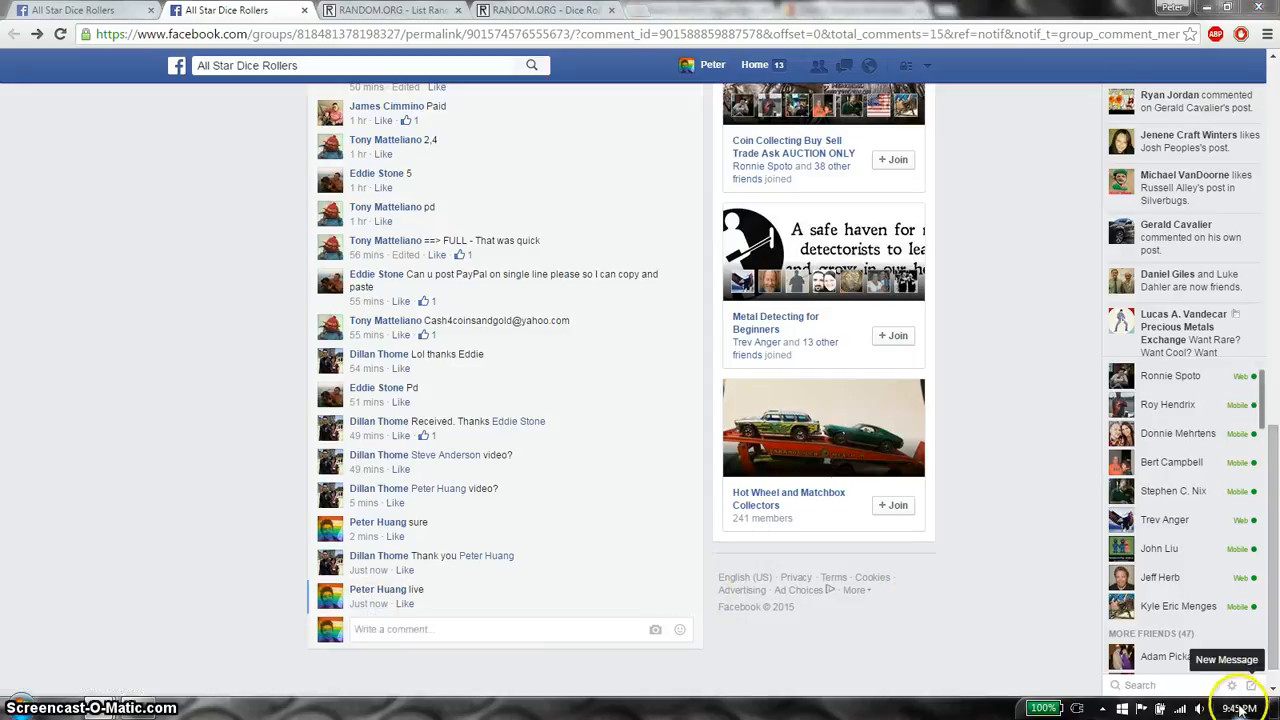
Select the five numbered raffle-list lines in the organizer's comment for copying
scroll(up, 3)
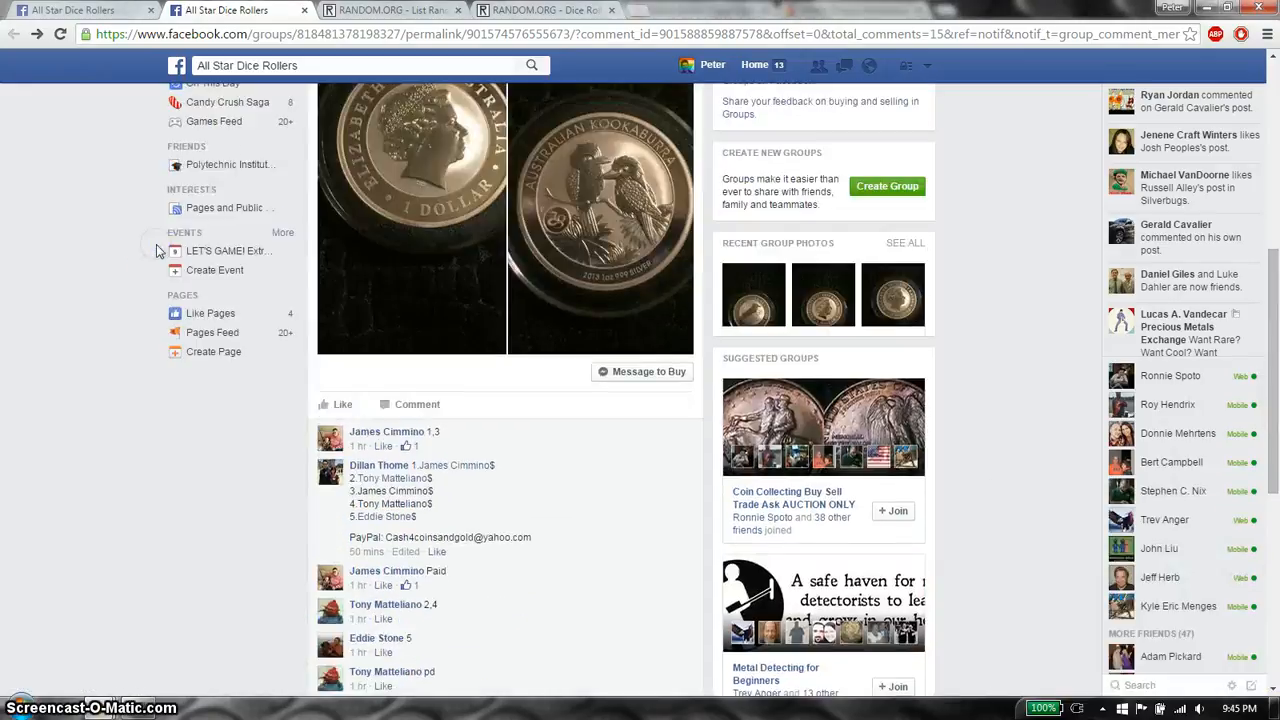
scroll(down, 3)
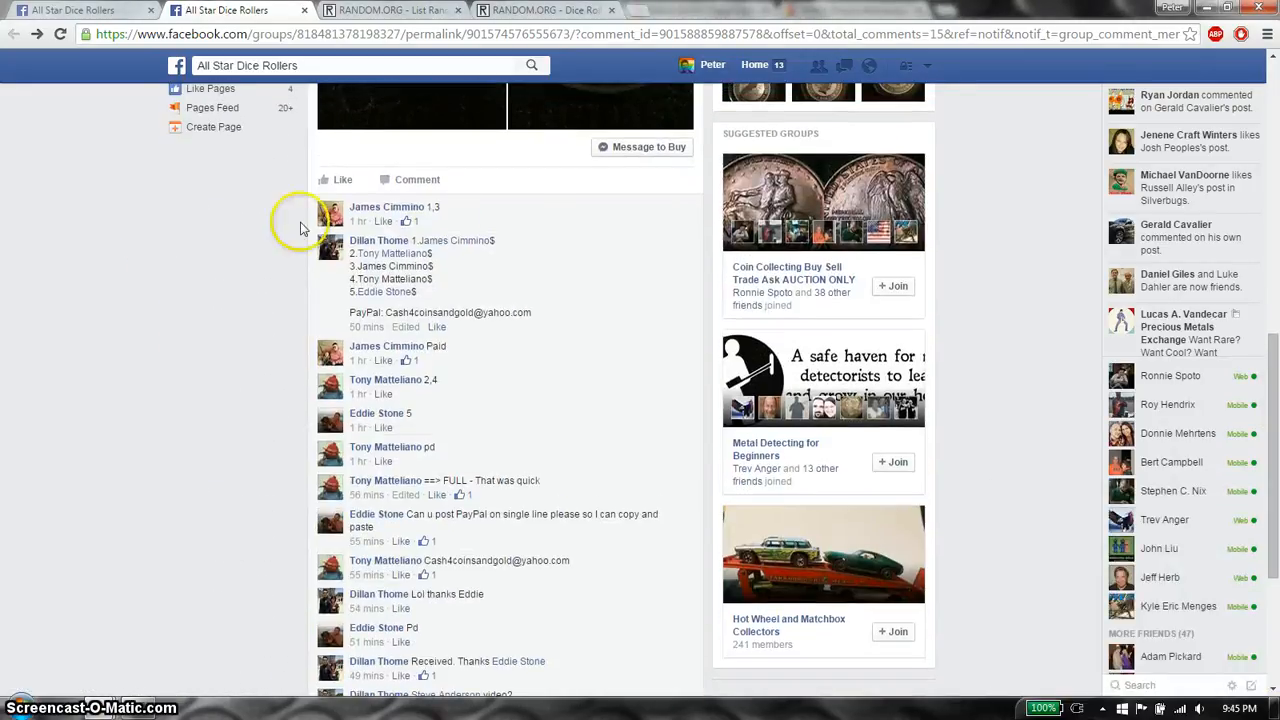
mouse_move(420, 250)
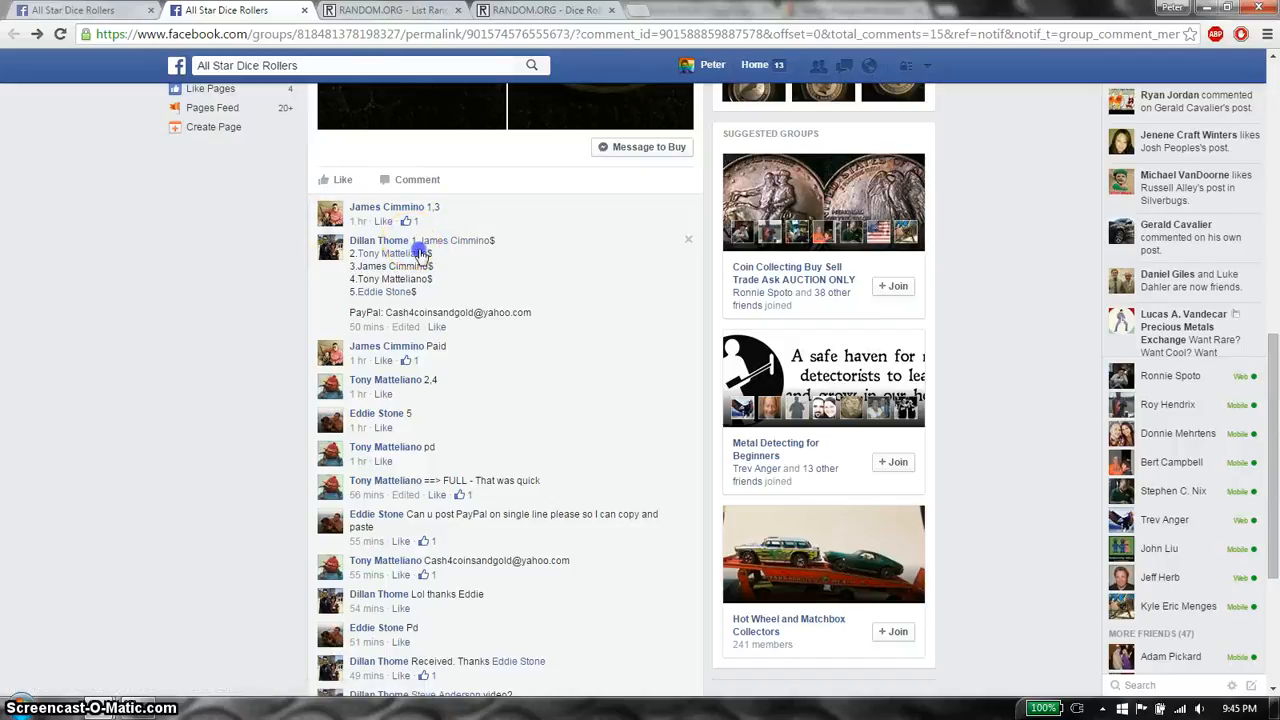
drag(412, 240, 416, 292)
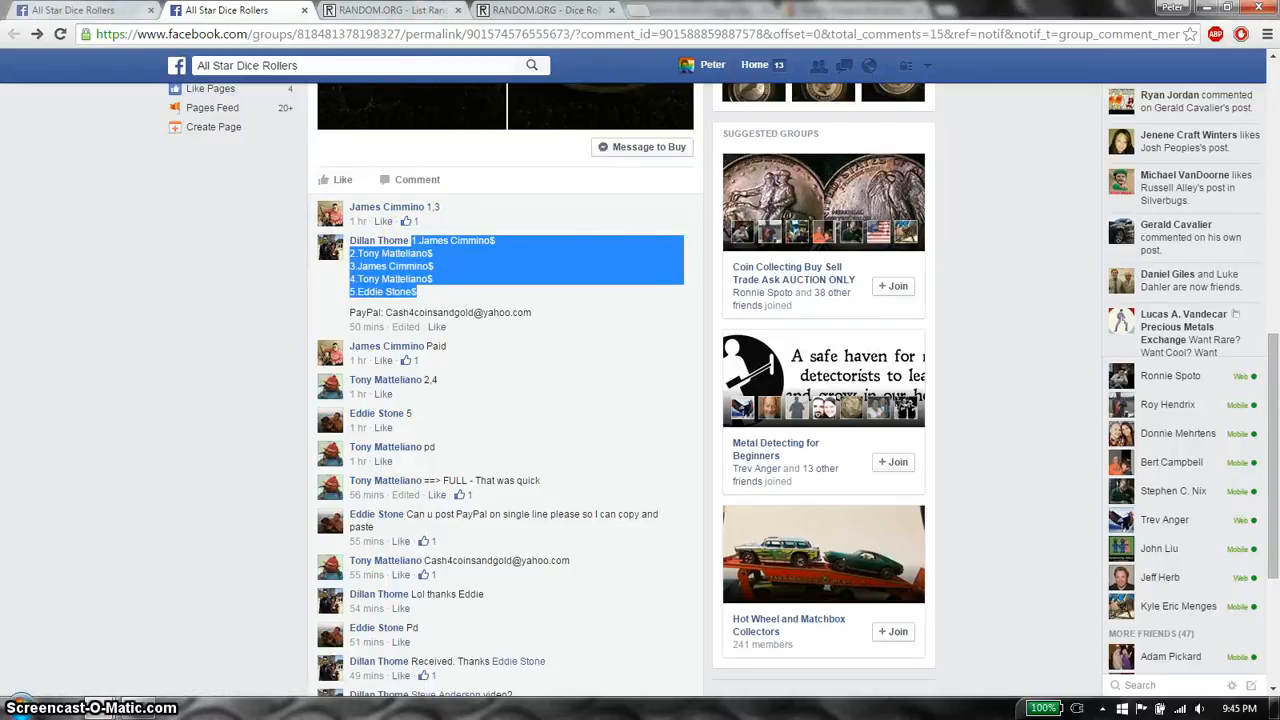
Roll two virtual dice on the Dice Roller, then return to the List Randomizer with the five entries
click(390, 10)
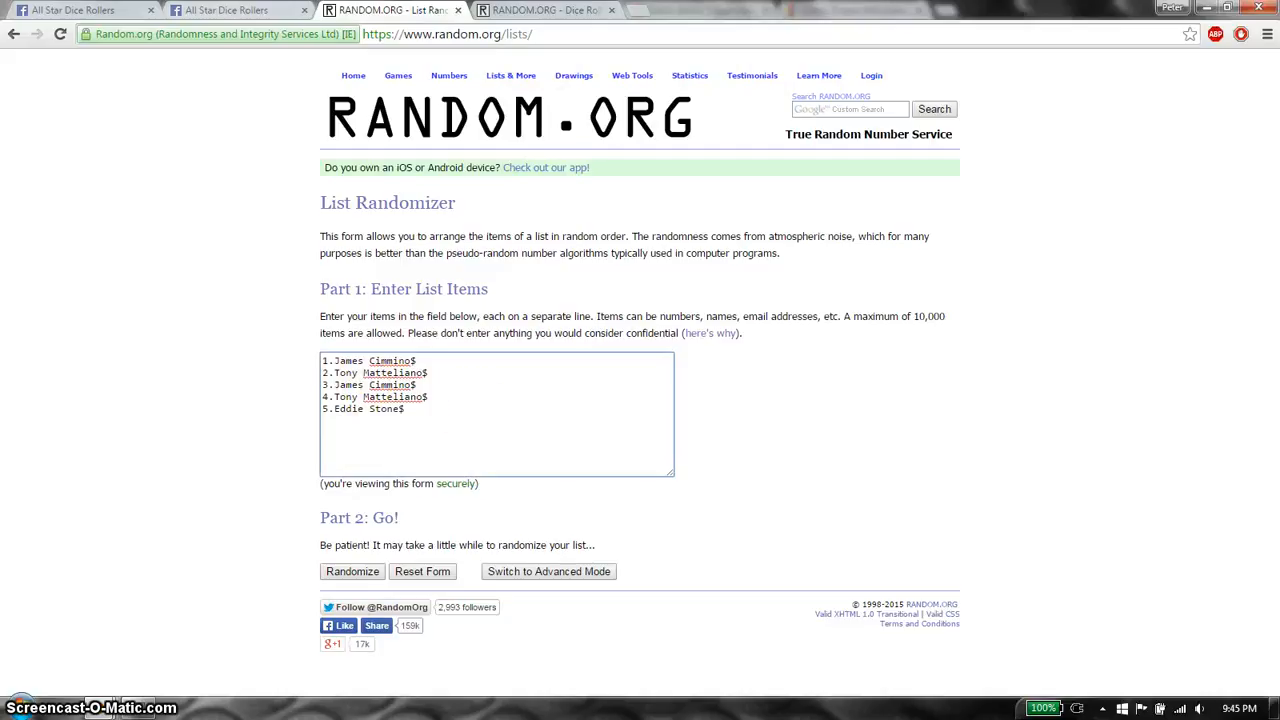
click(544, 10)
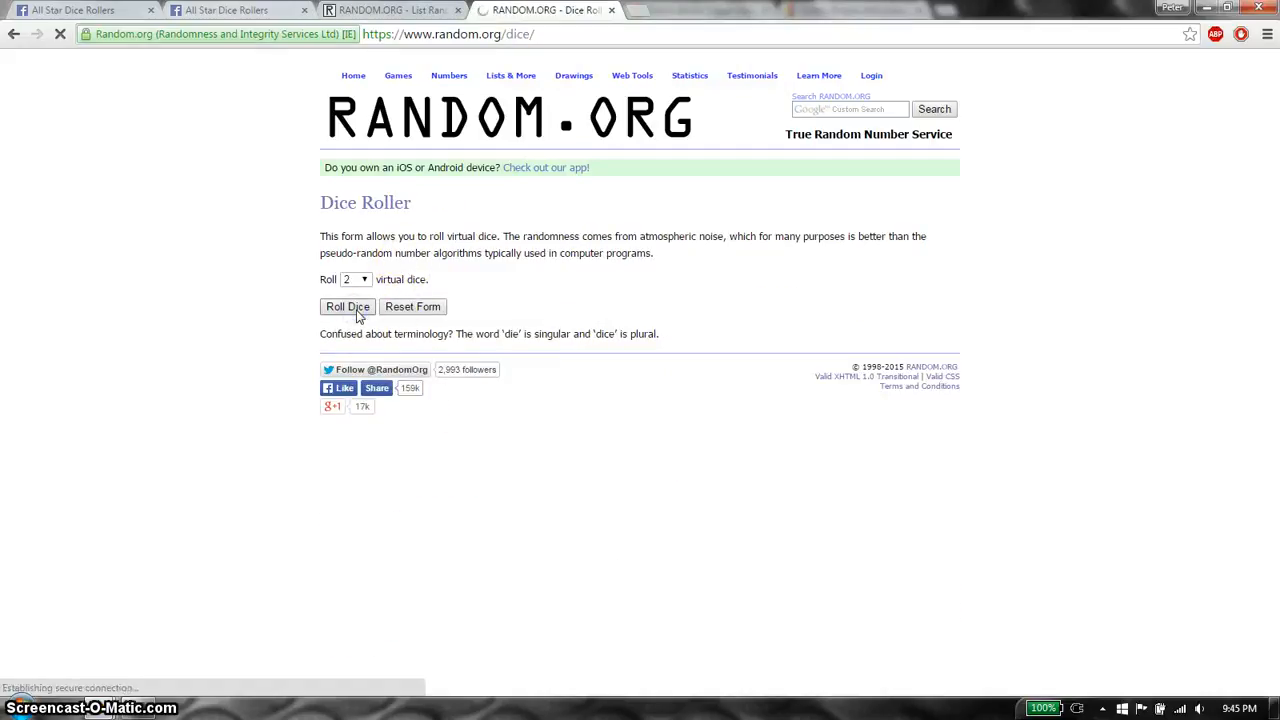
click(348, 306)
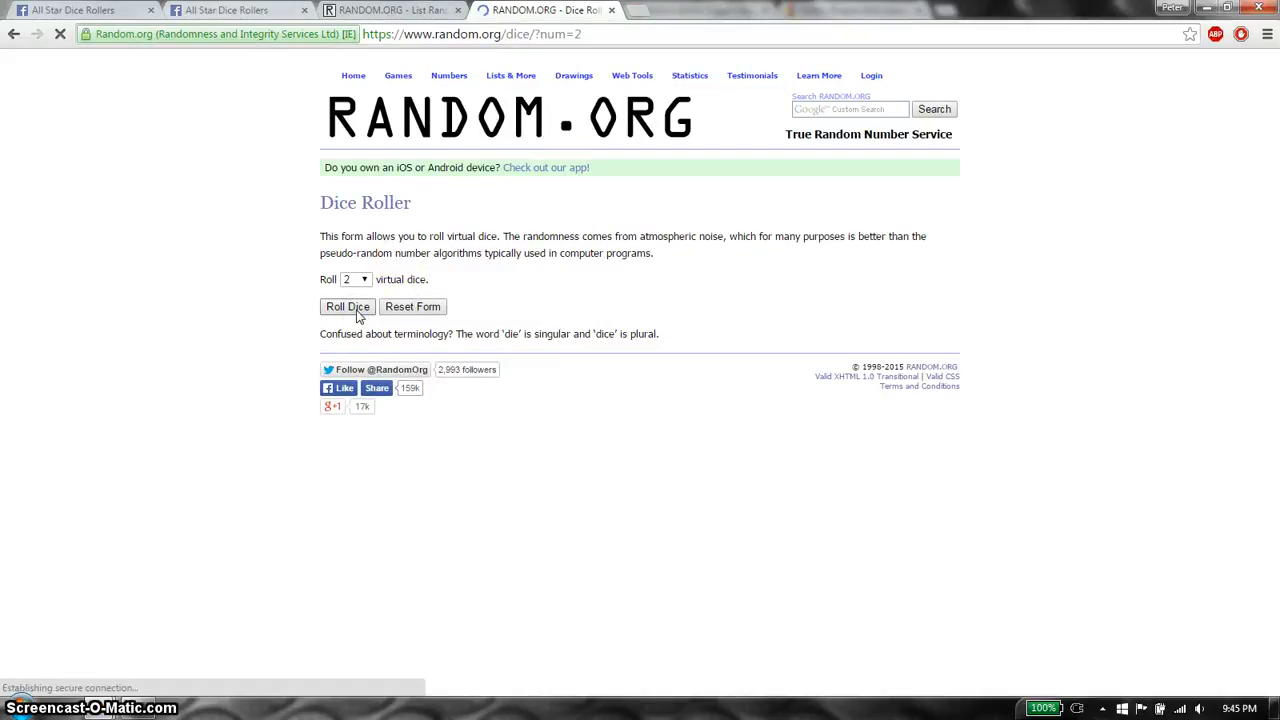
click(348, 306)
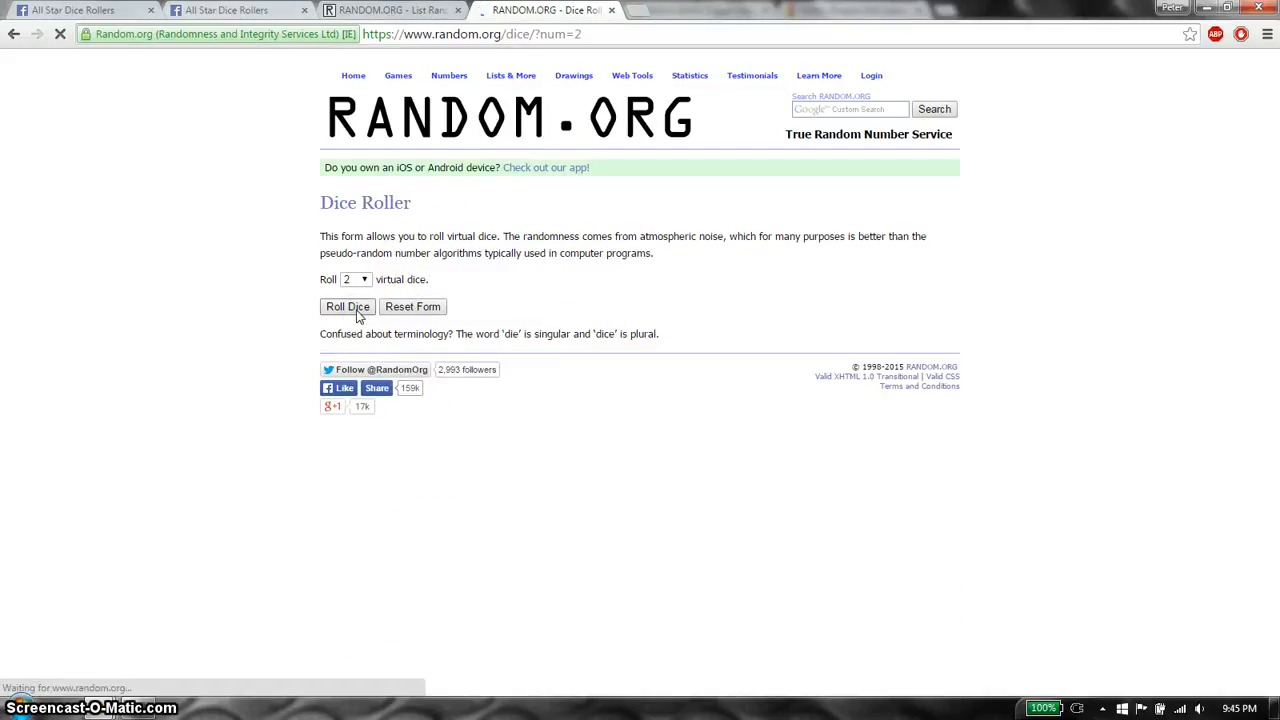
click(348, 306)
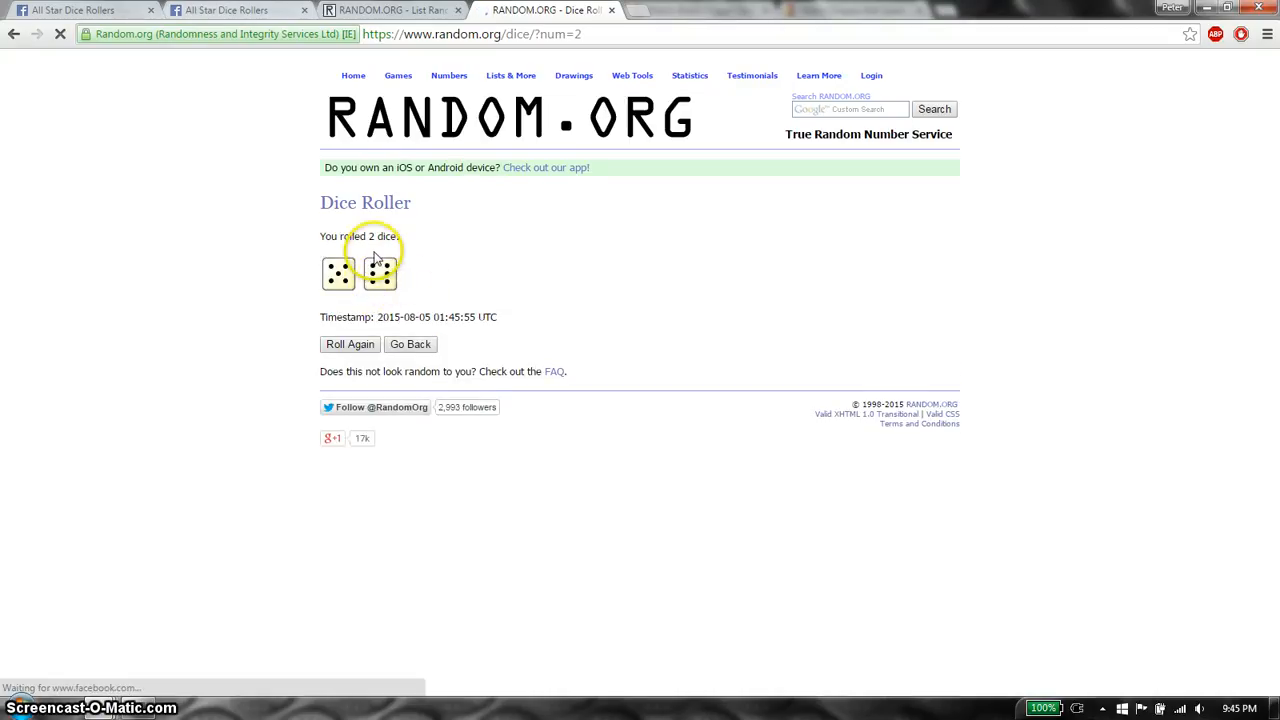
click(390, 10)
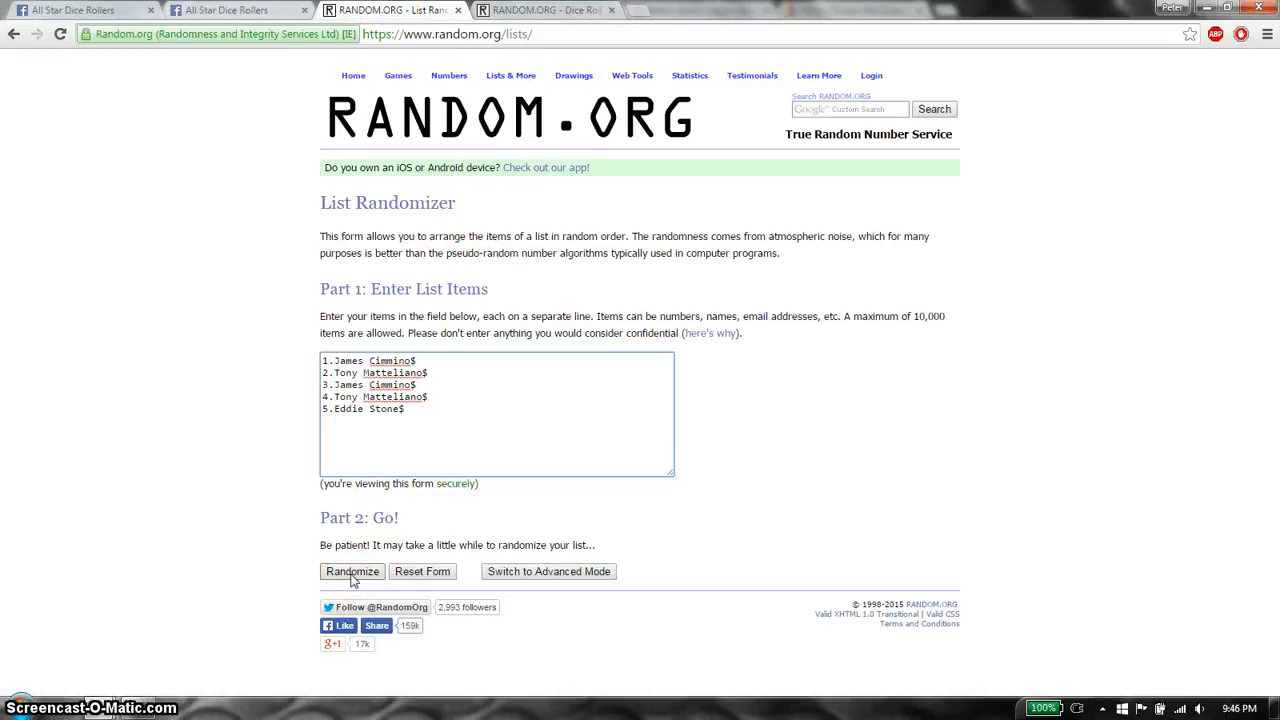
Shuffle the five-spot raffle list and keep hitting Again! through the early randomizations
click(352, 572)
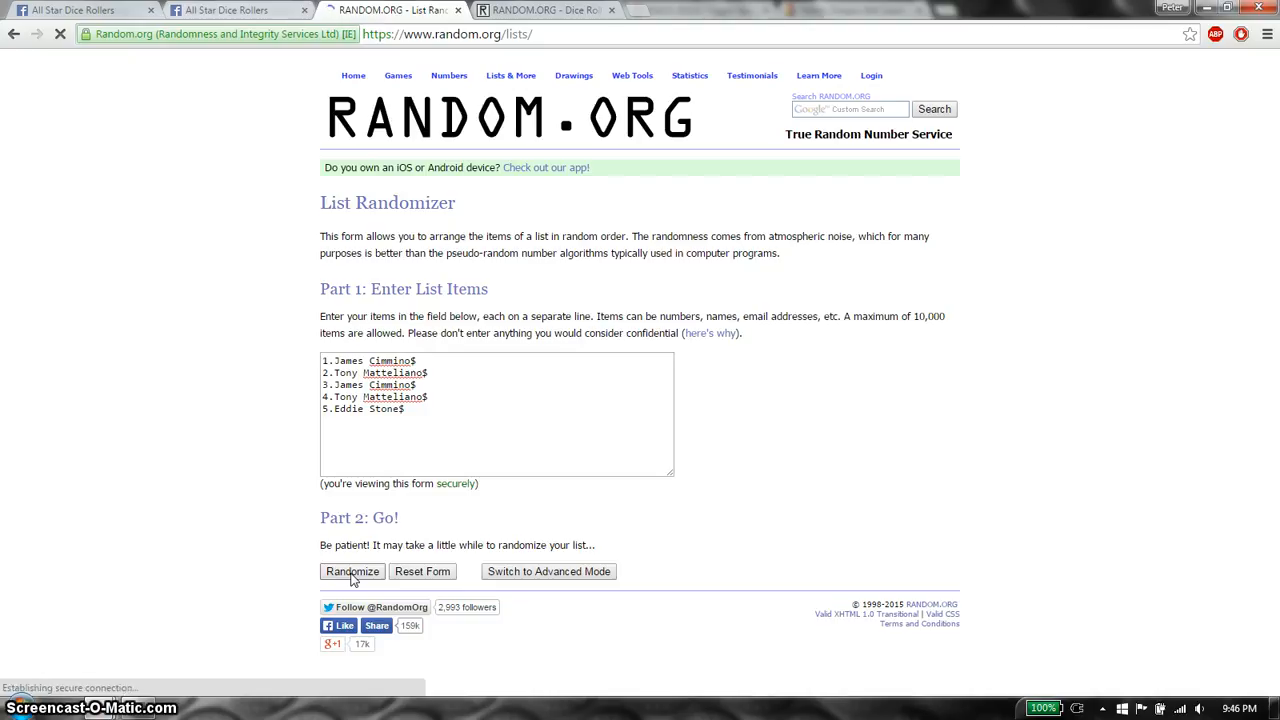
click(352, 572)
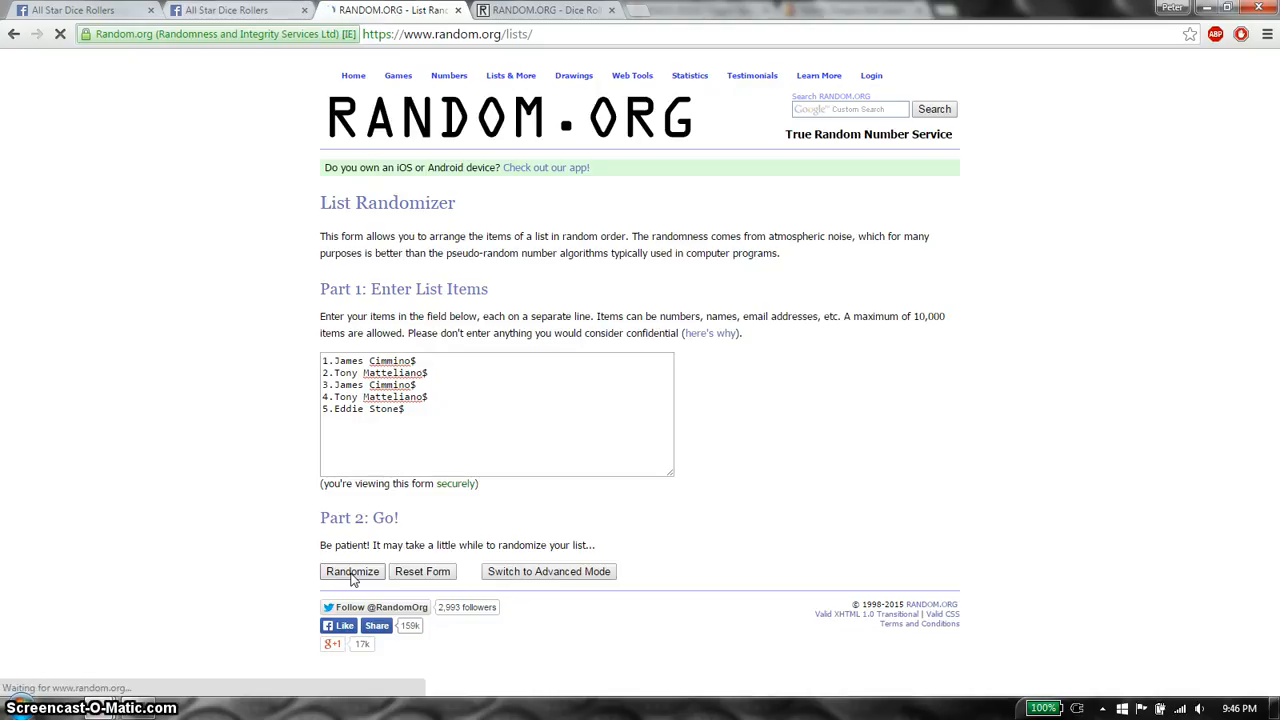
click(352, 572)
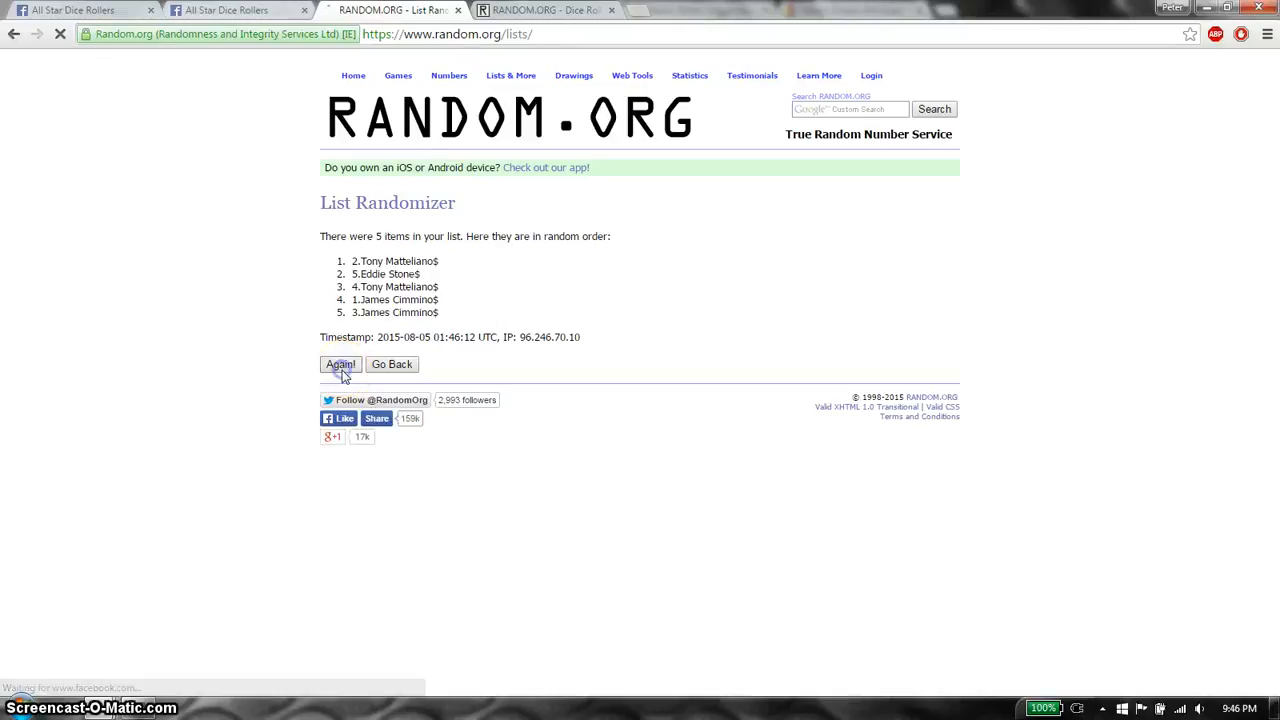
click(340, 364)
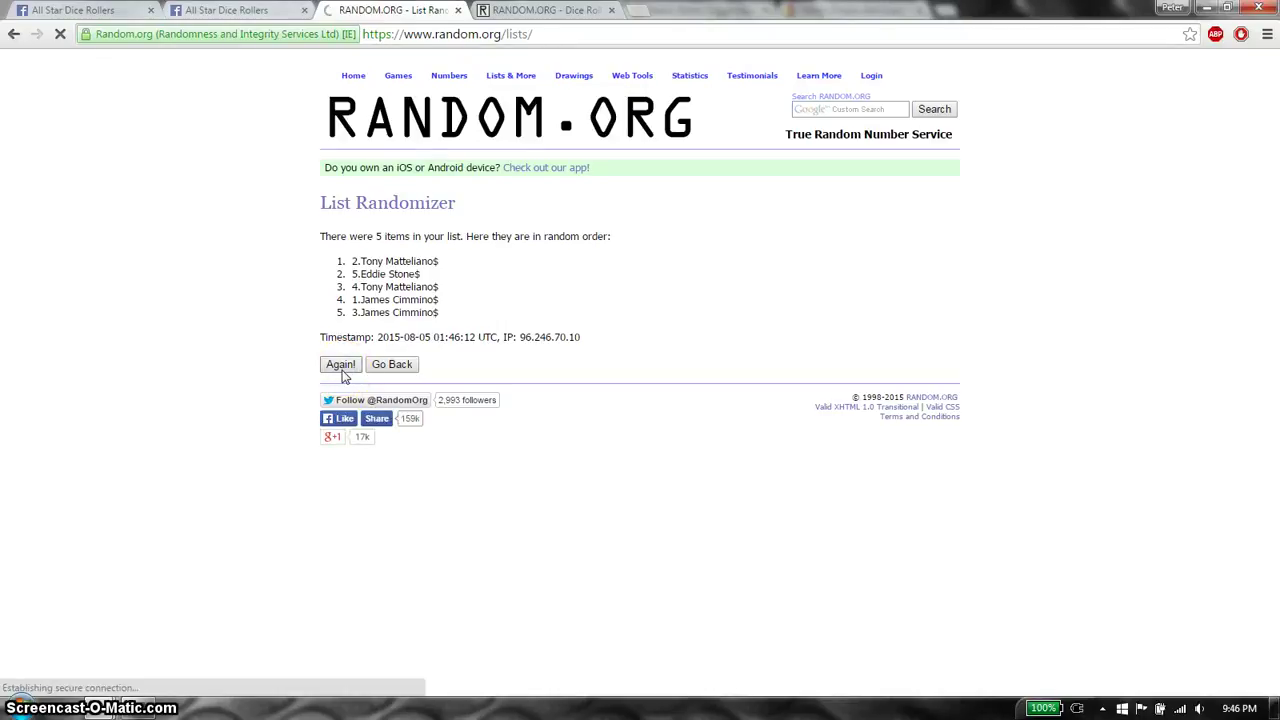
click(340, 364)
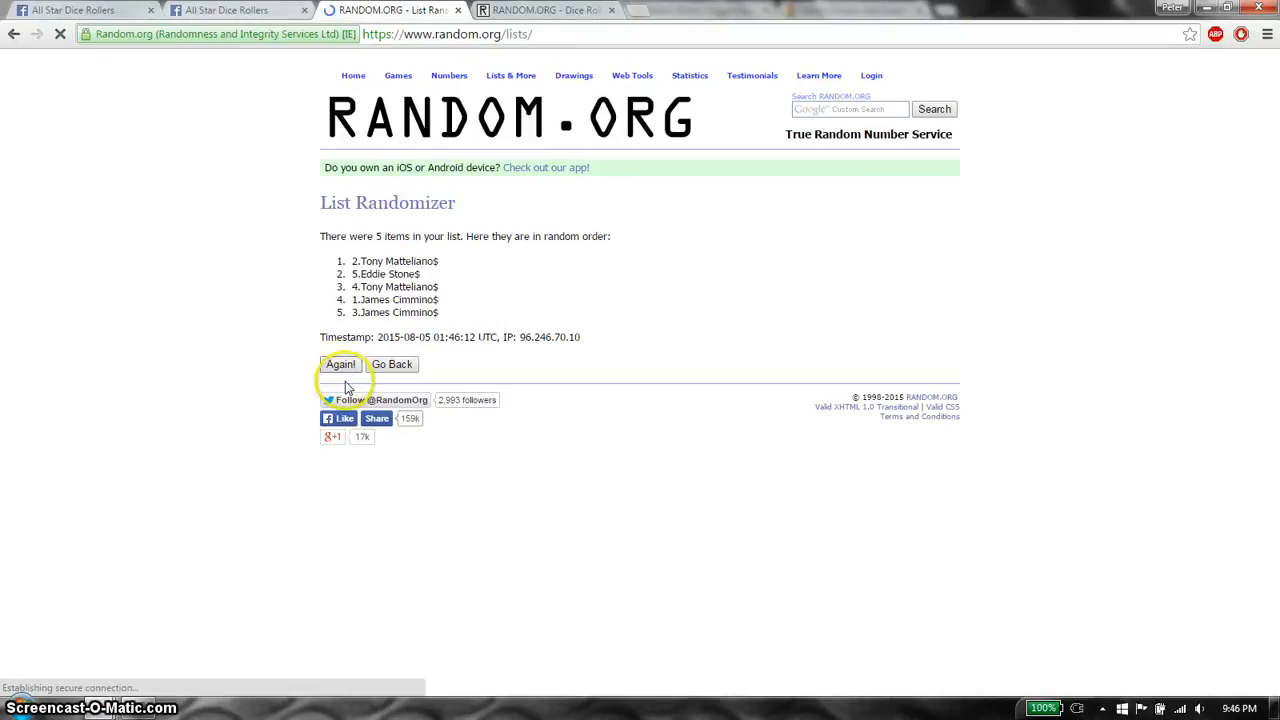
click(340, 364)
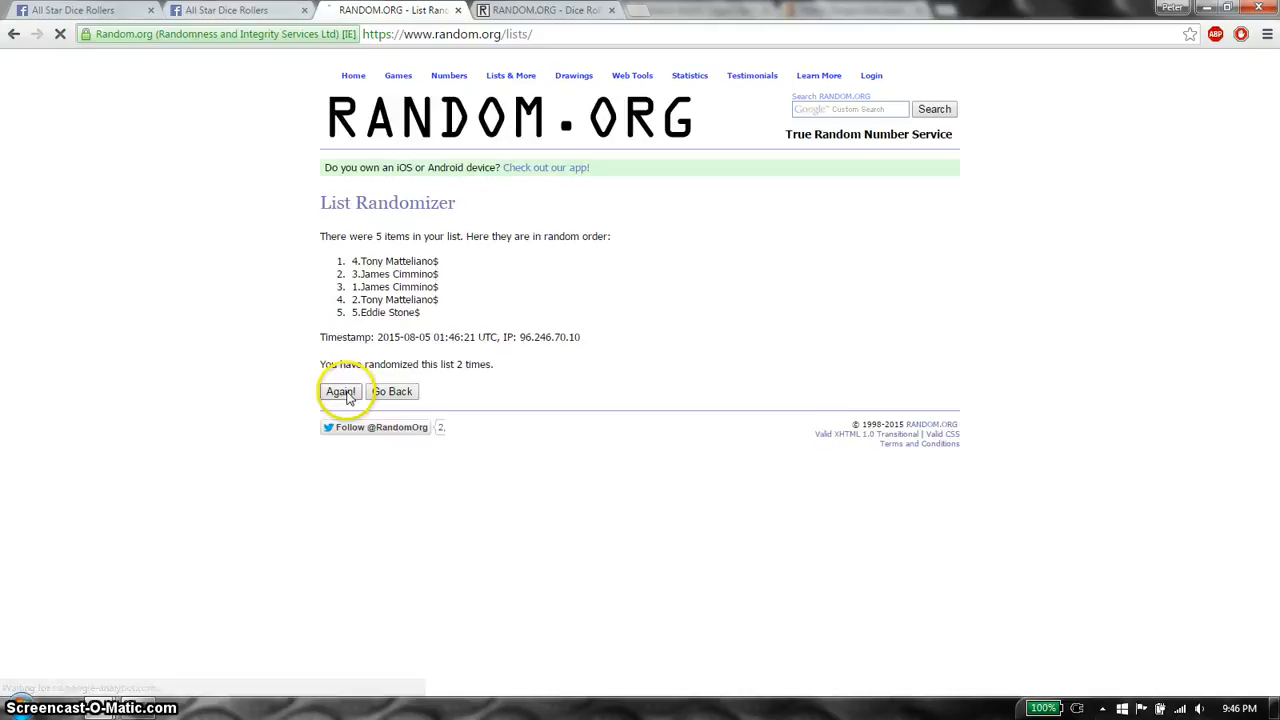
click(340, 390)
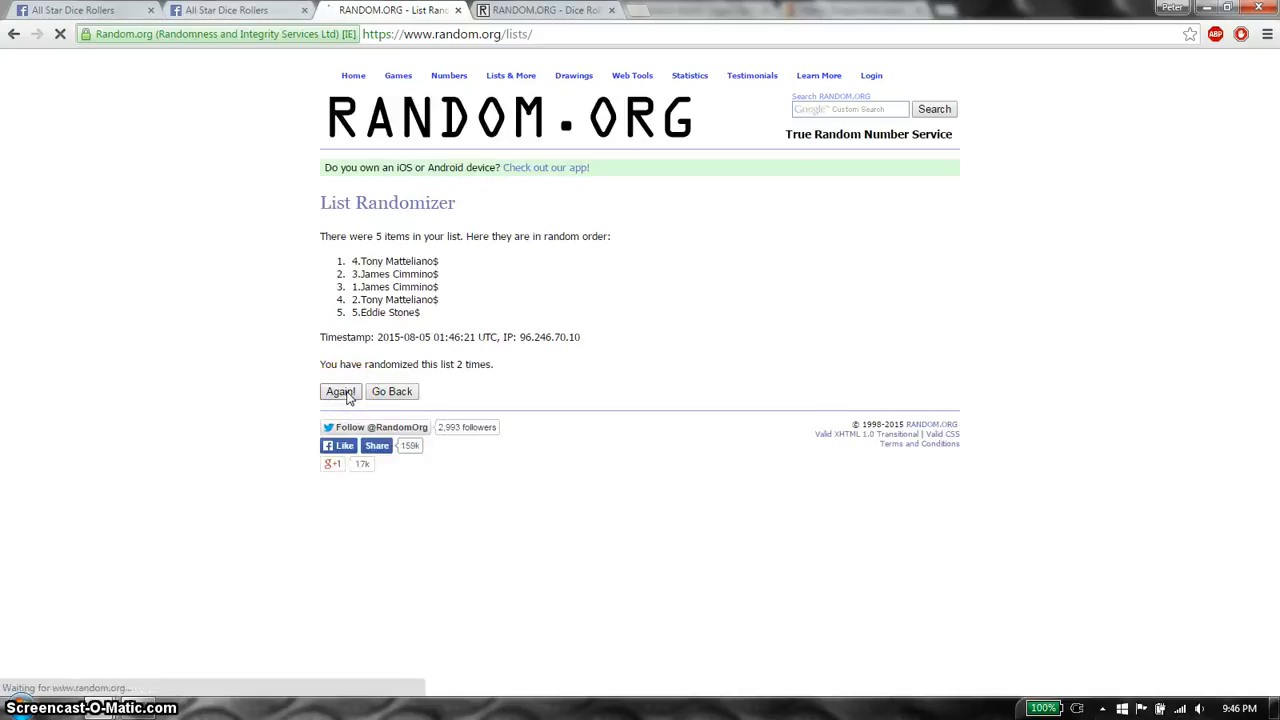
click(340, 390)
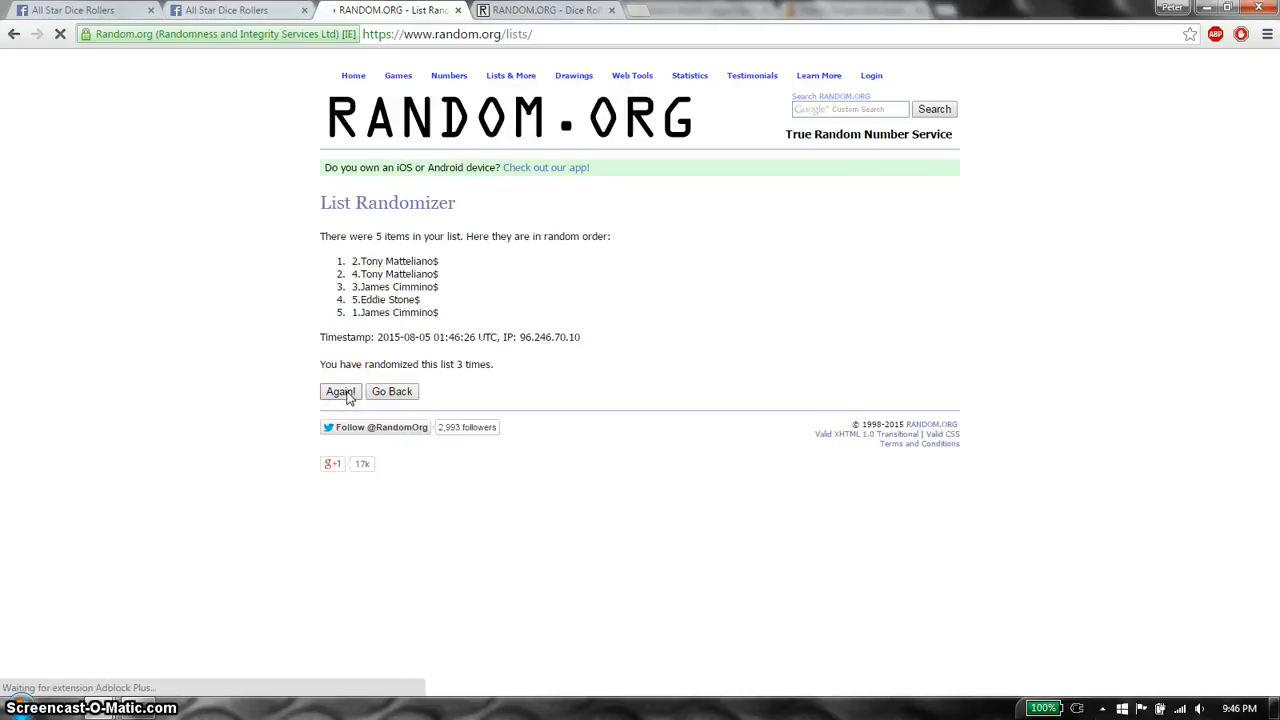
click(340, 390)
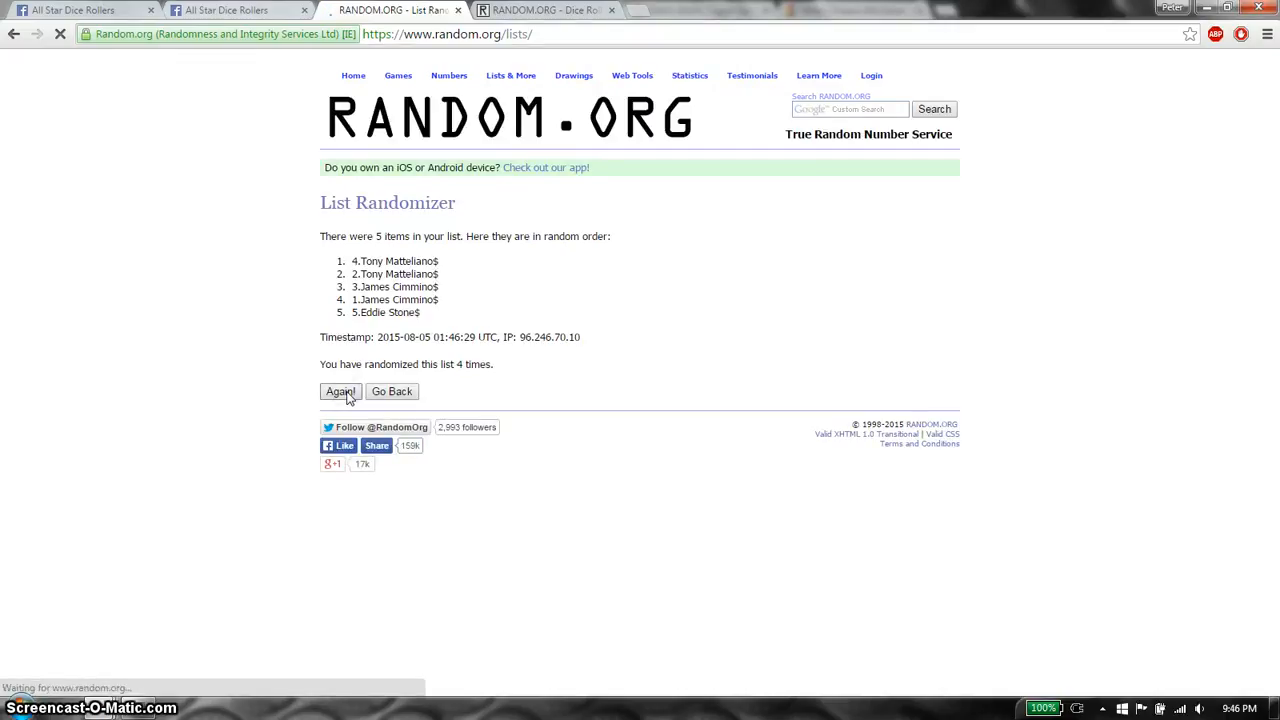
click(340, 390)
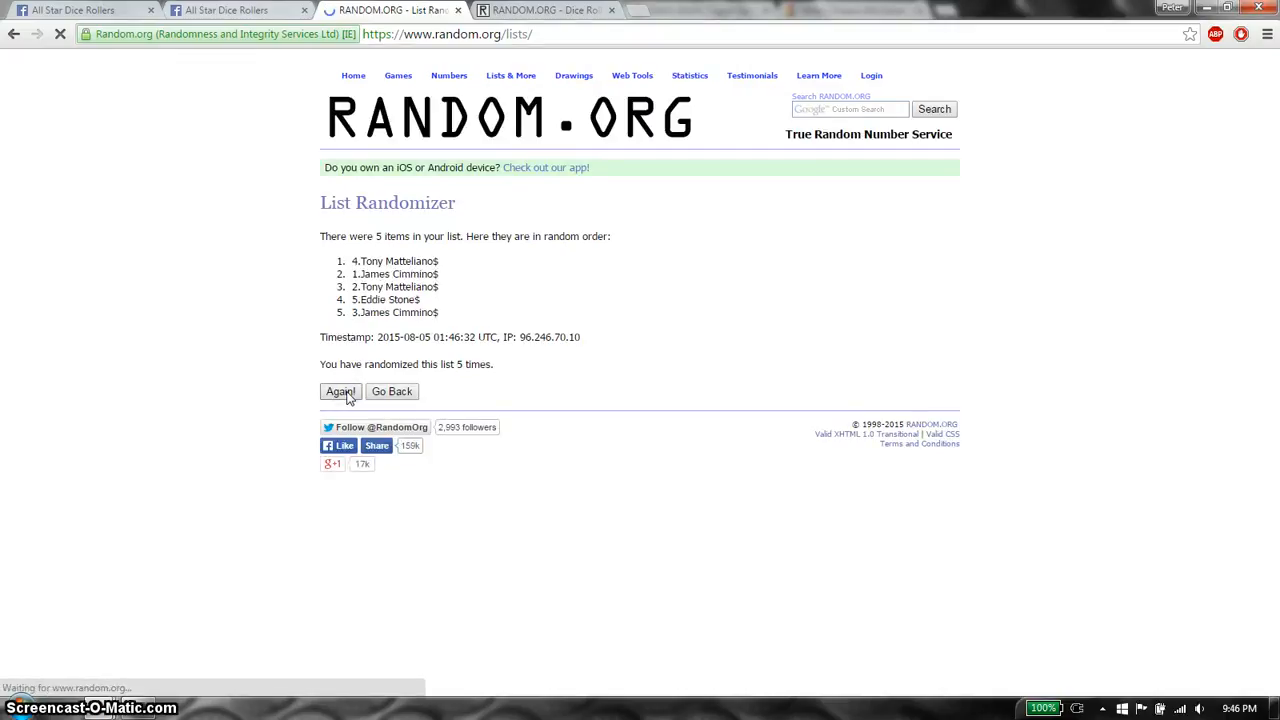
click(340, 390)
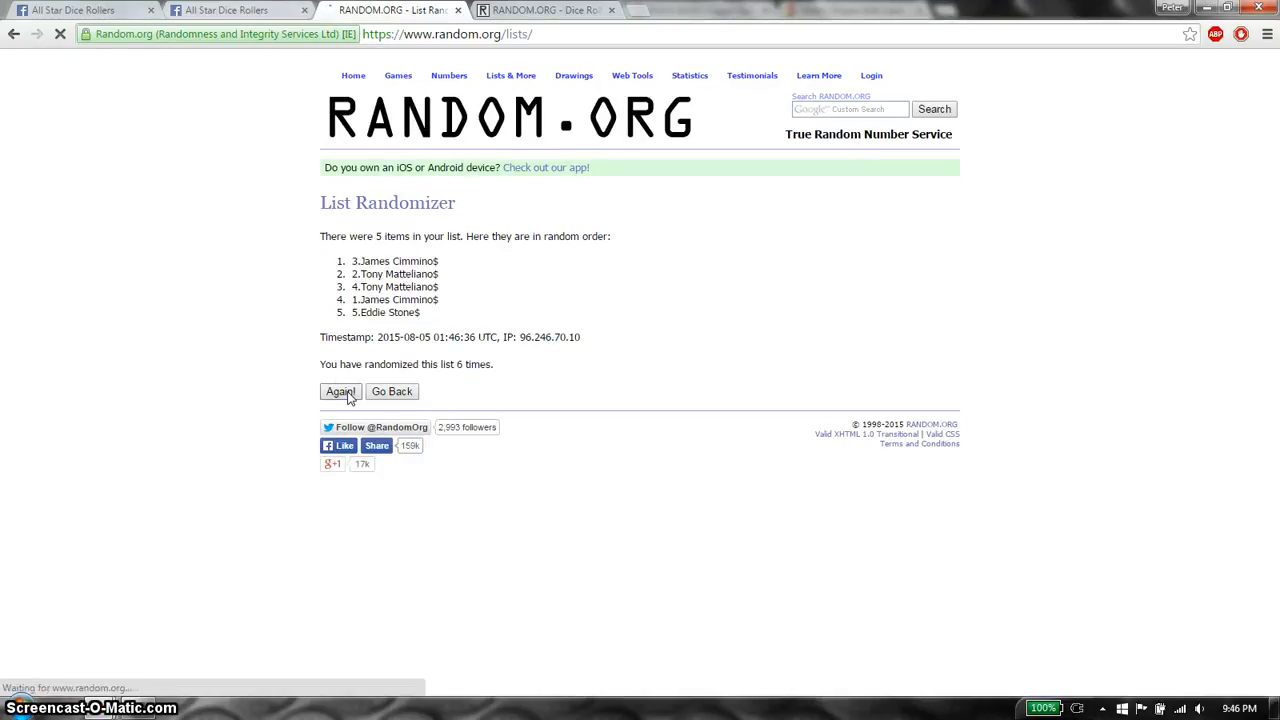
click(340, 390)
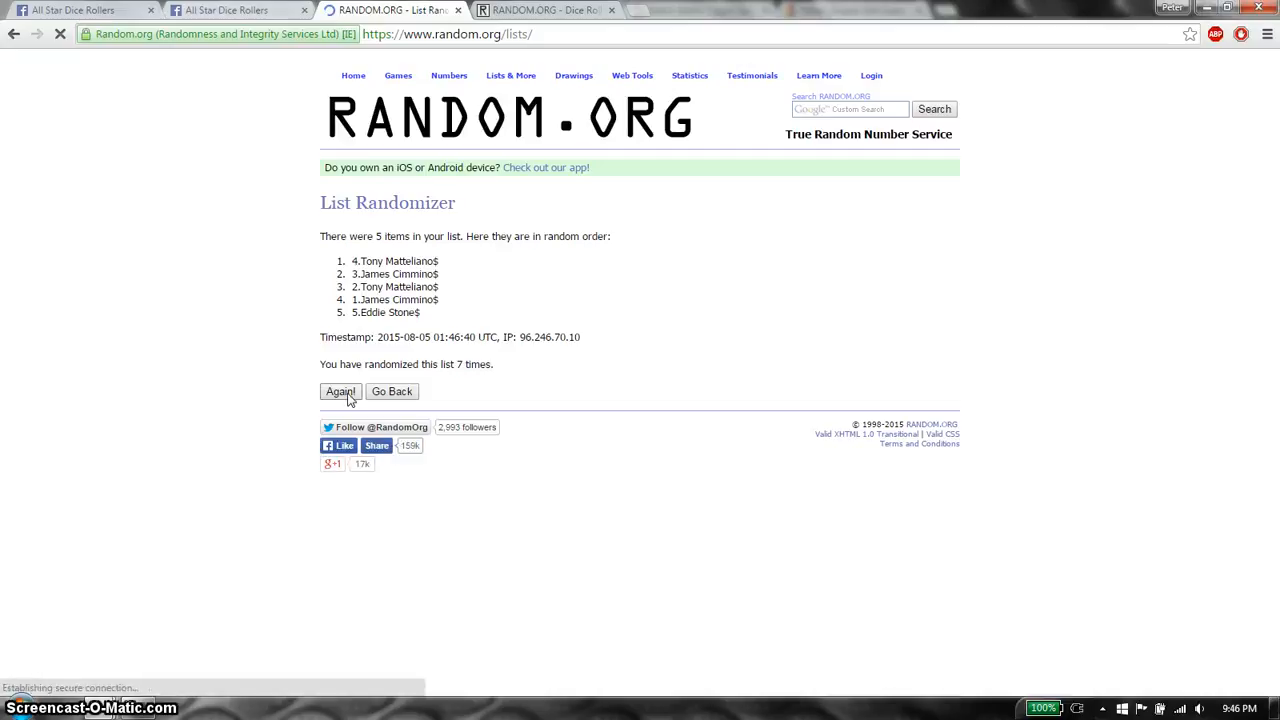
click(340, 390)
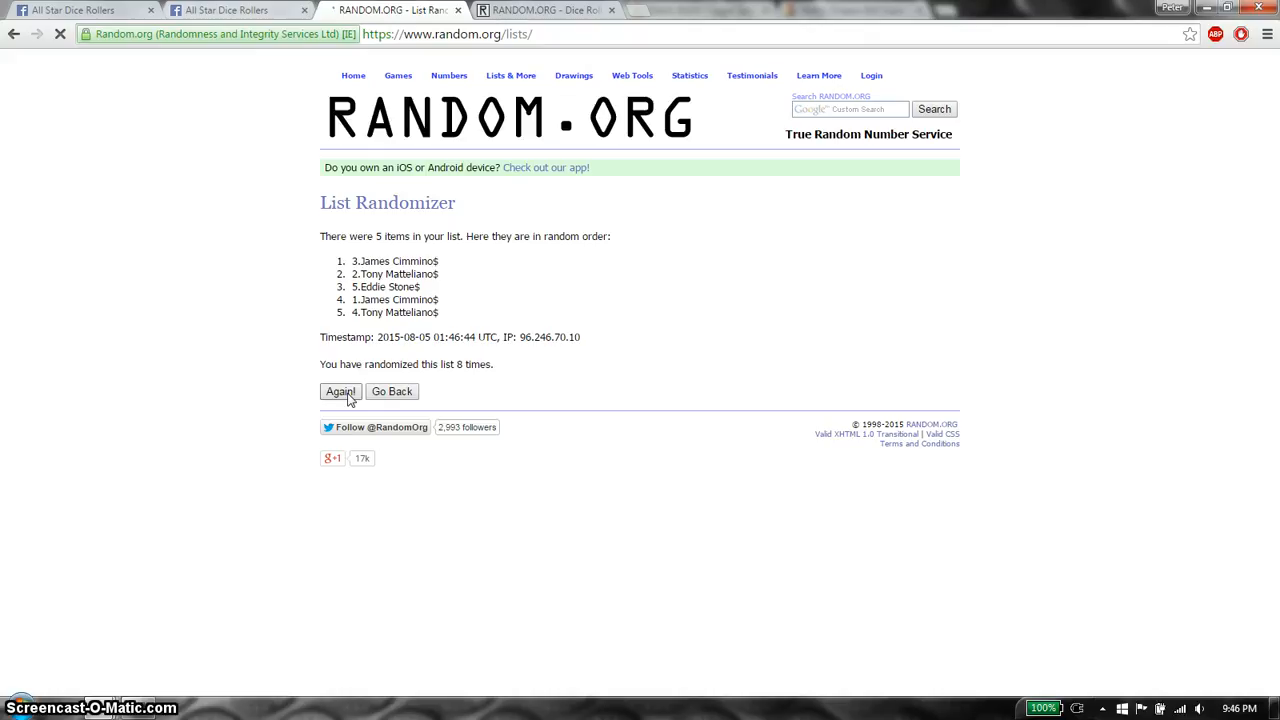
click(340, 390)
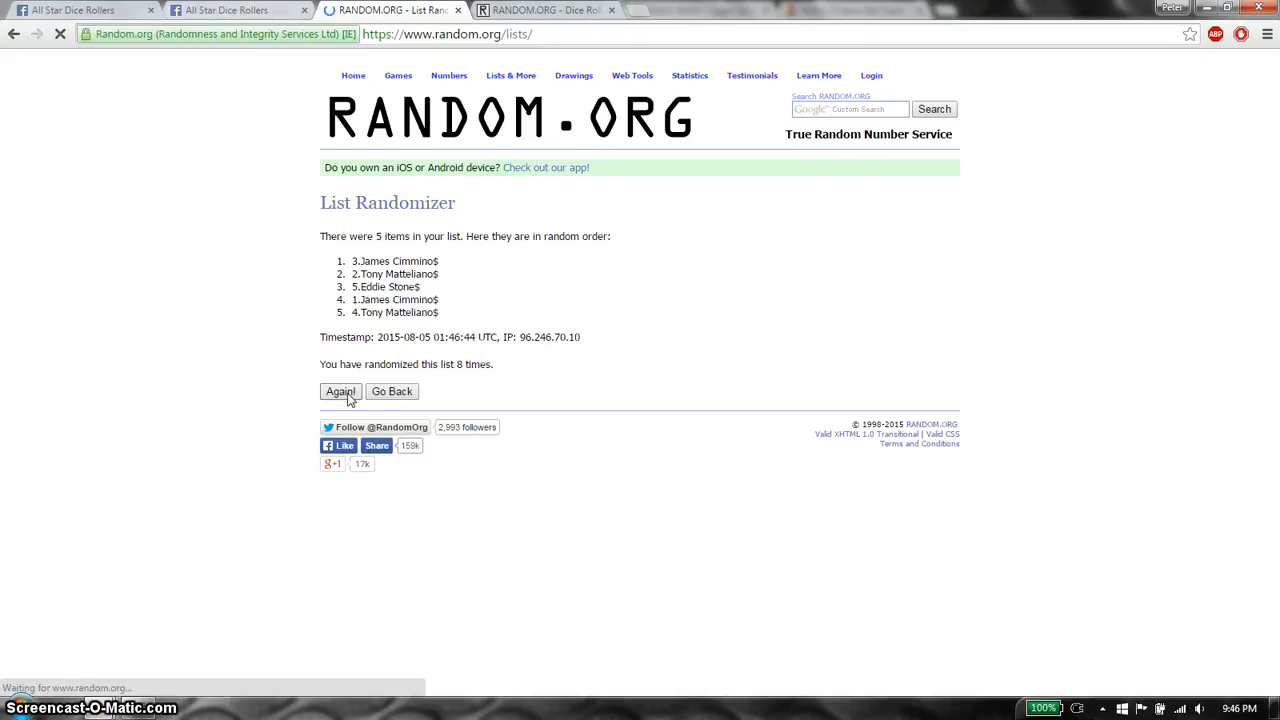
click(340, 390)
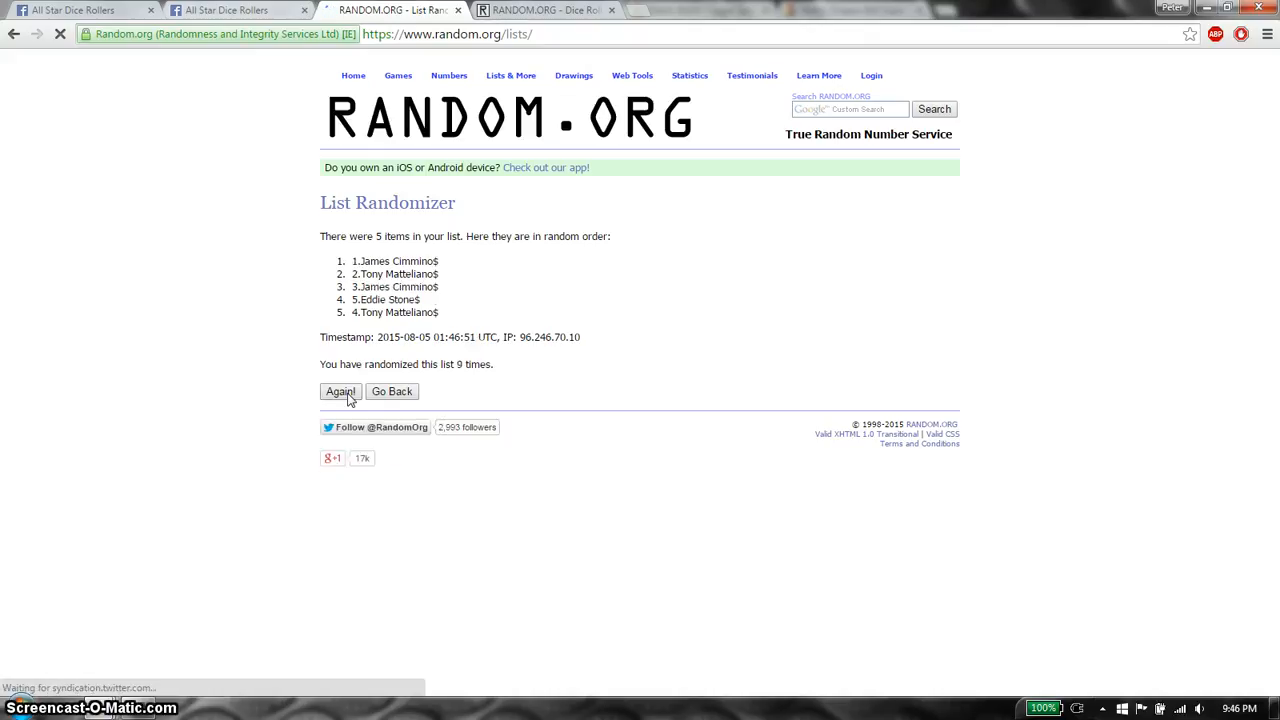
click(340, 390)
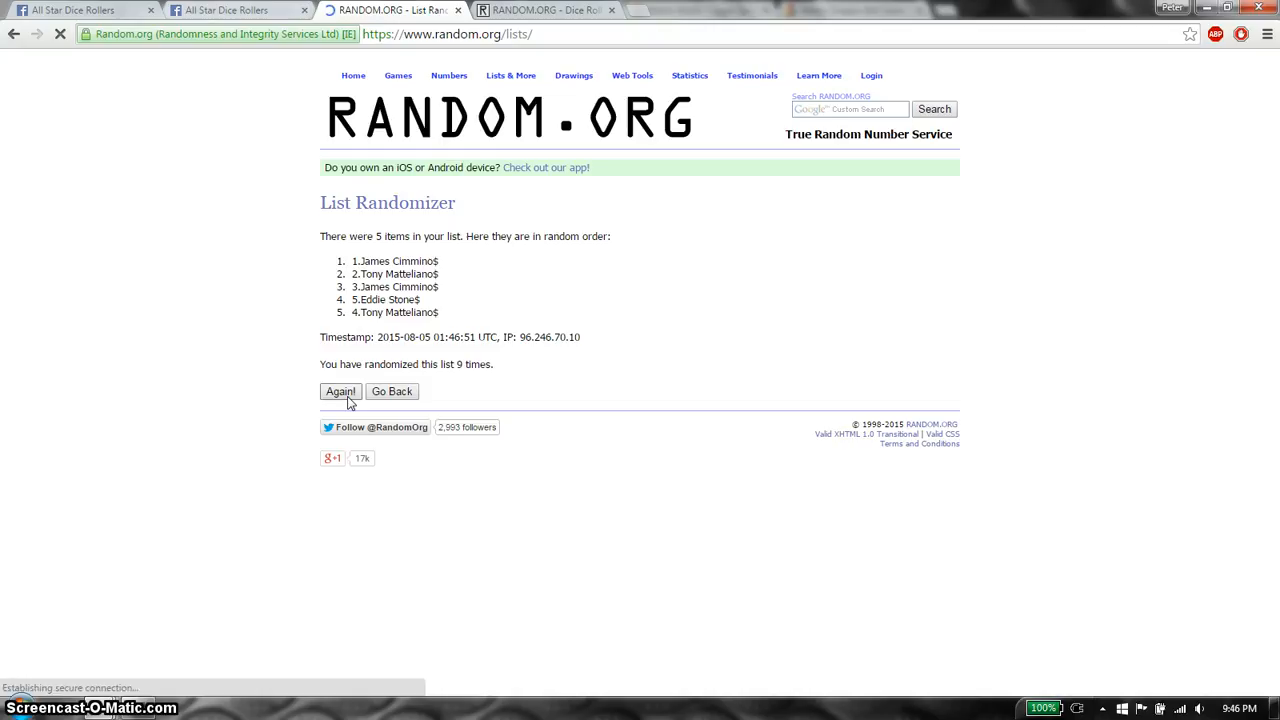
click(340, 390)
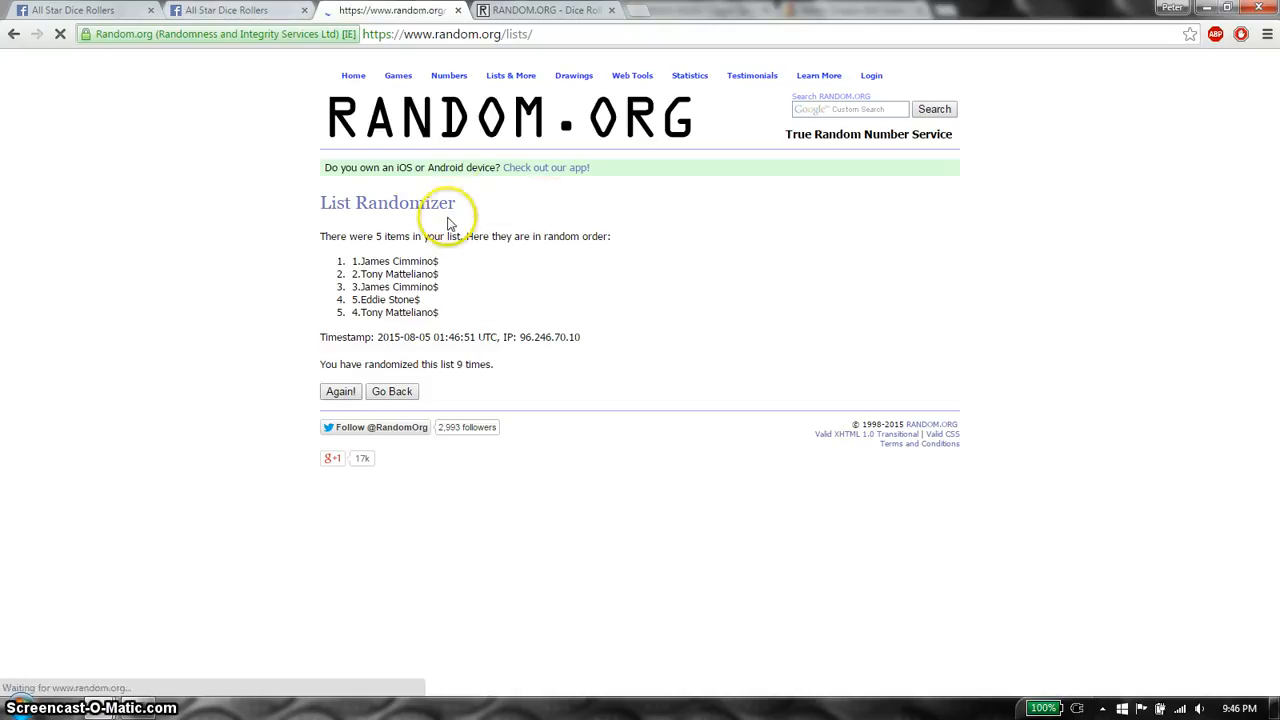
click(340, 390)
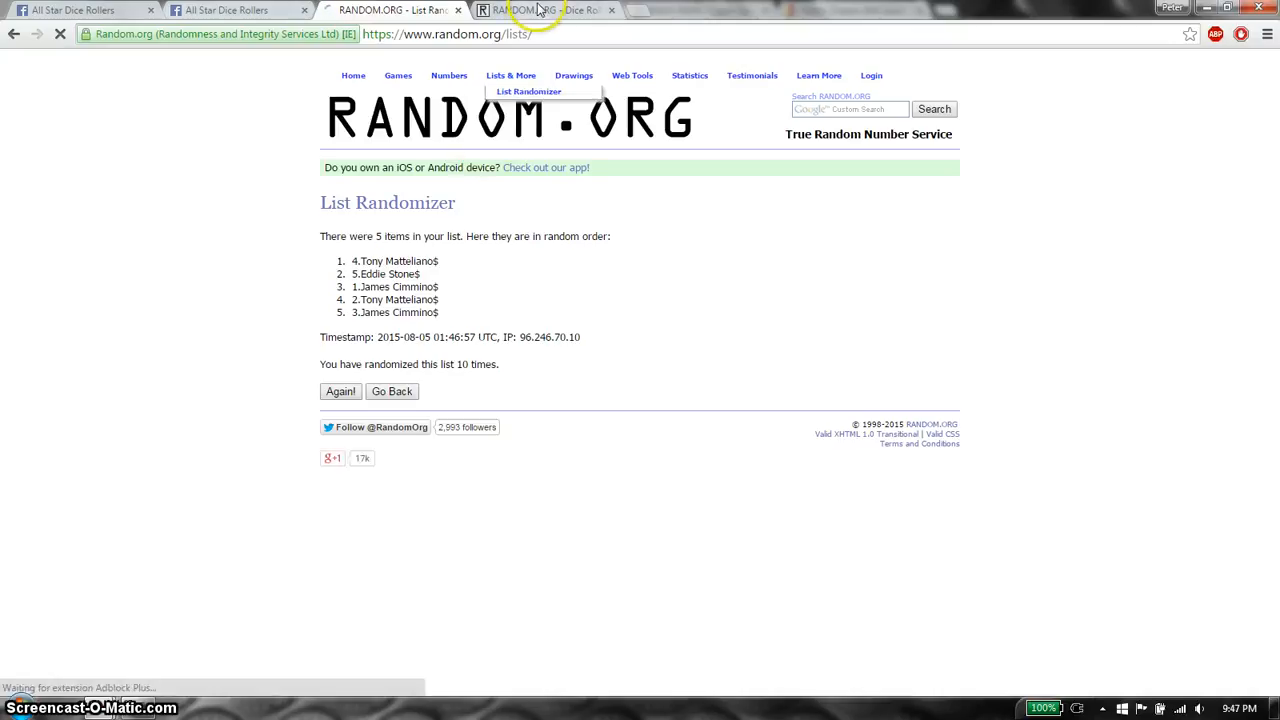
click(544, 10)
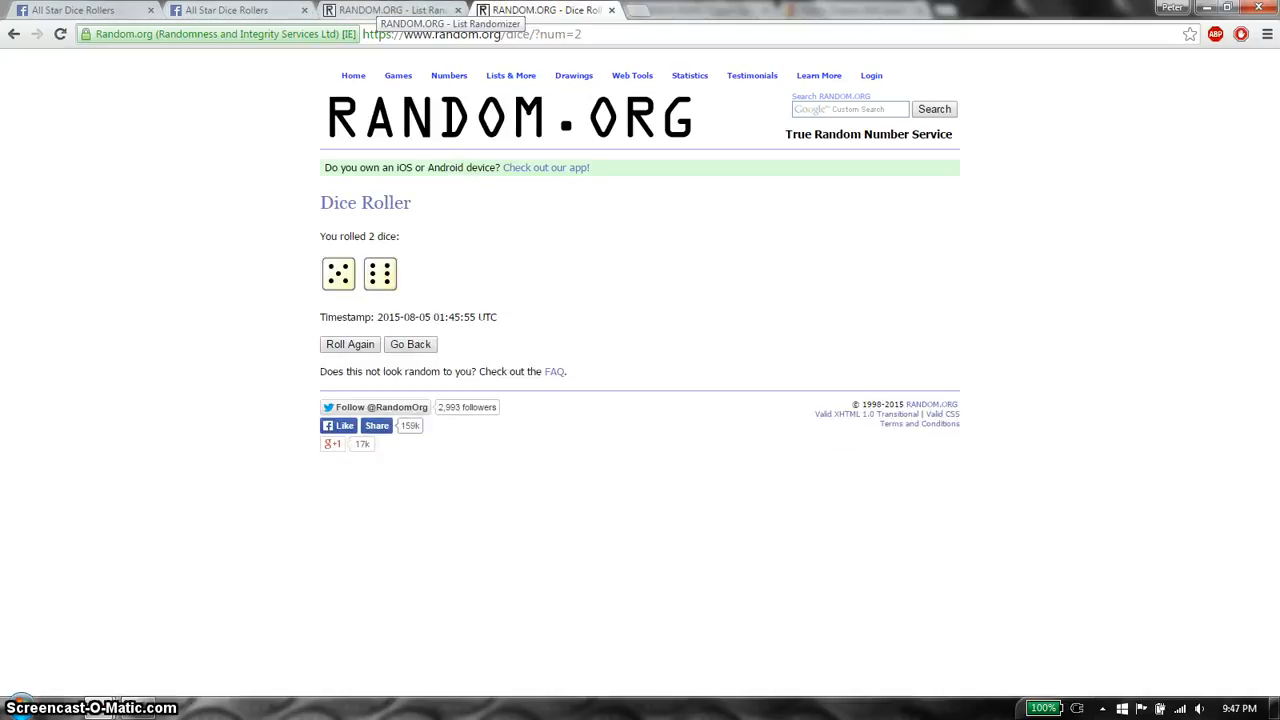
click(384, 10)
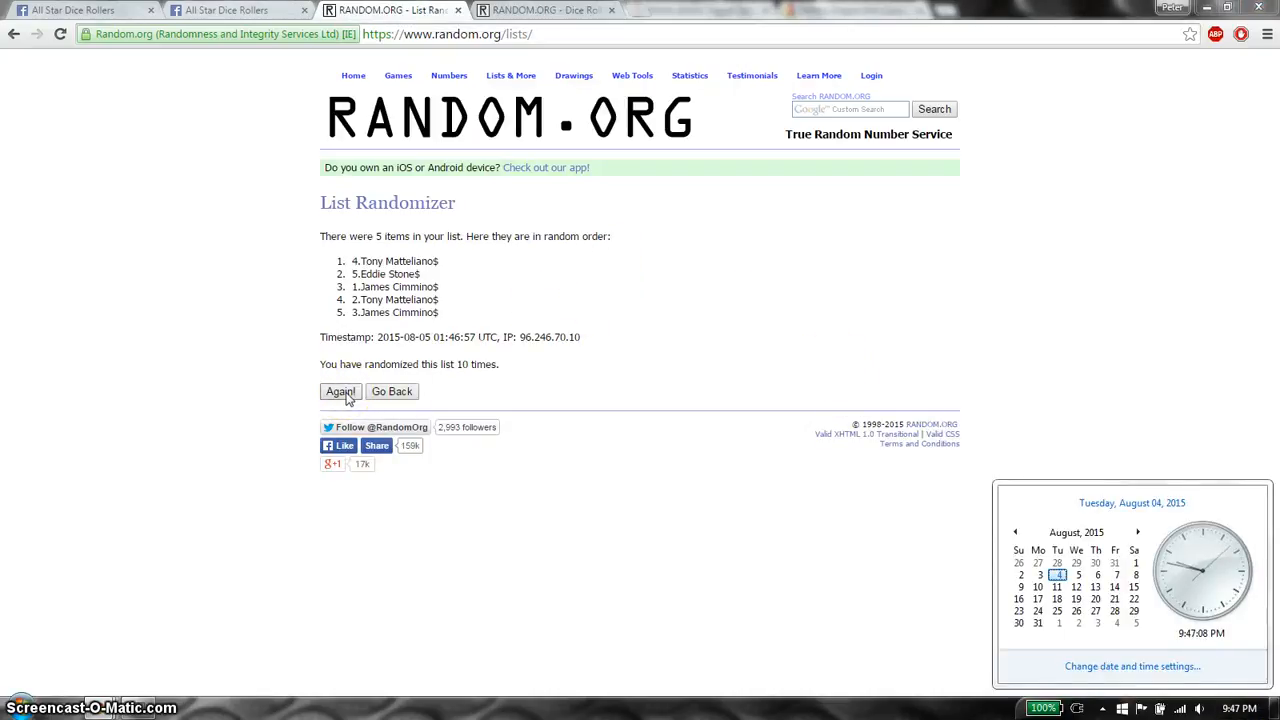
click(340, 390)
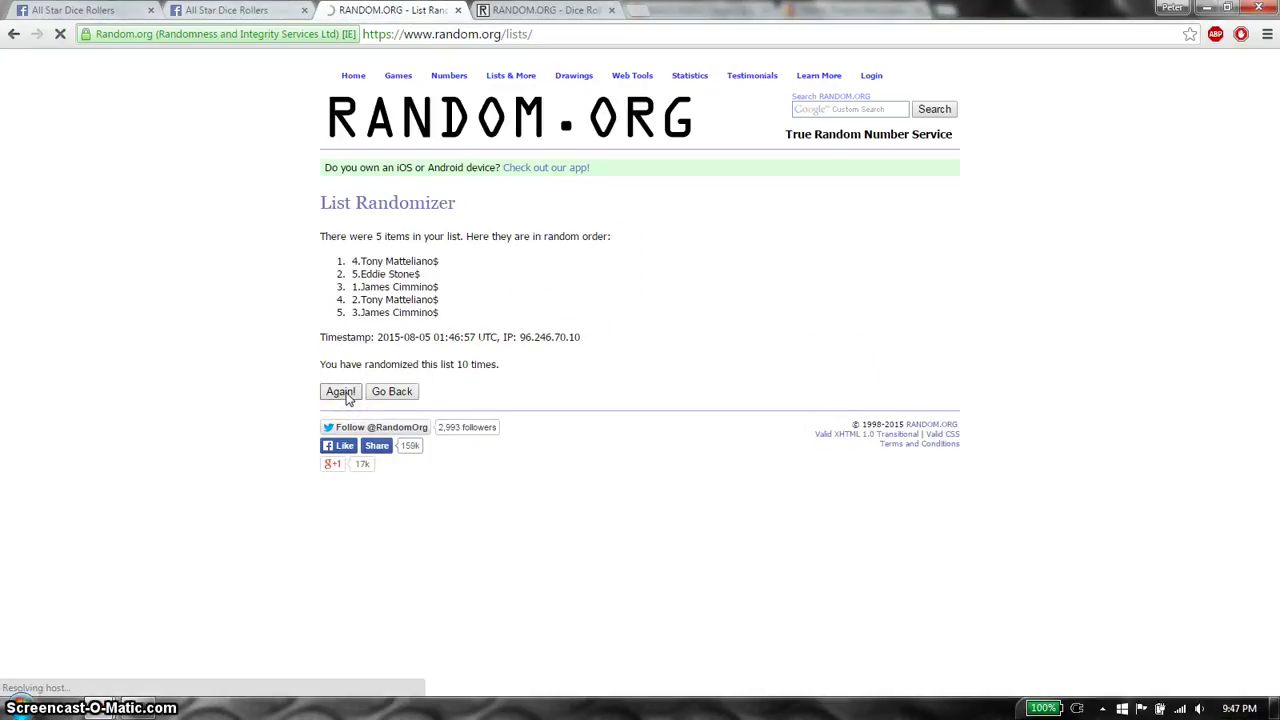
click(340, 390)
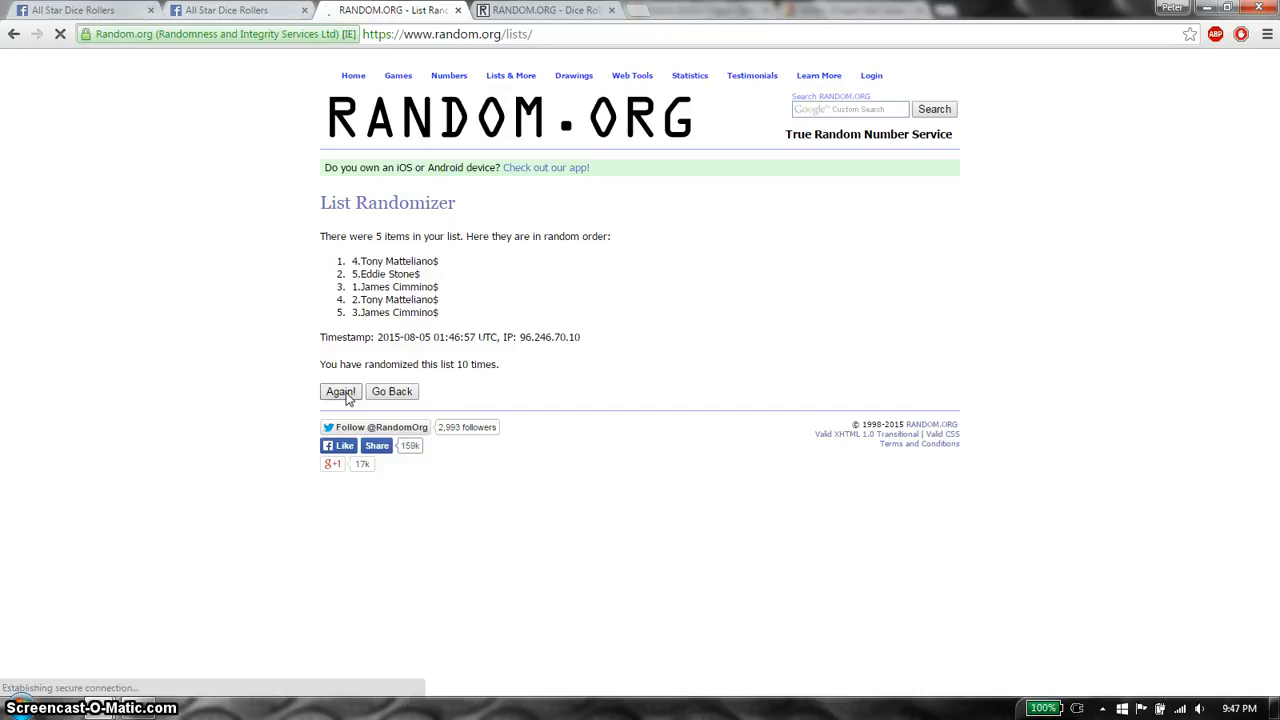
click(340, 390)
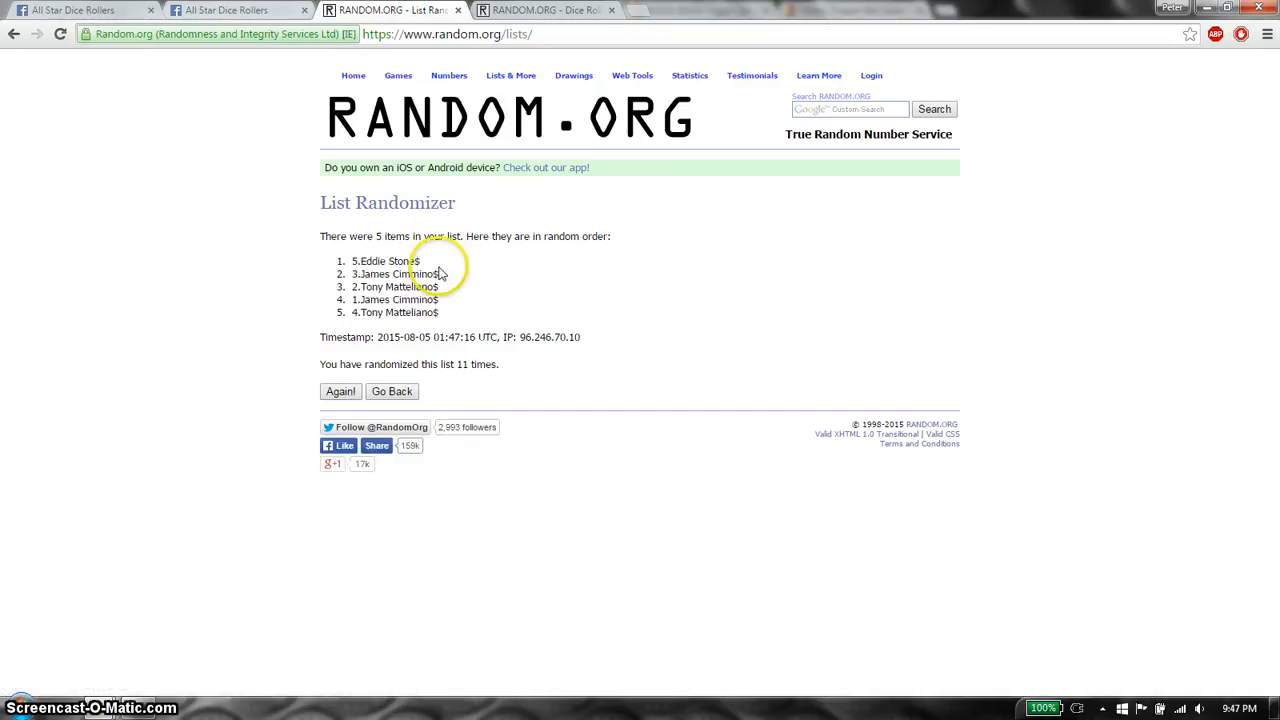
mouse_move(384, 236)
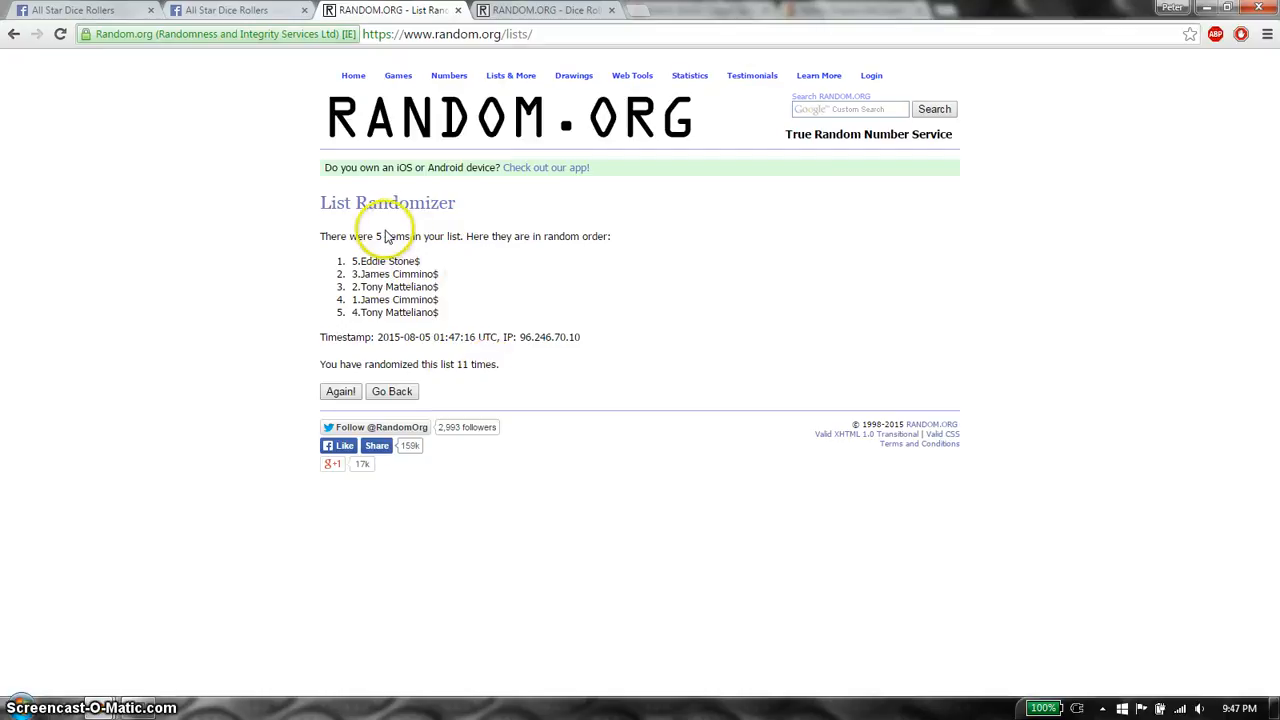
click(544, 10)
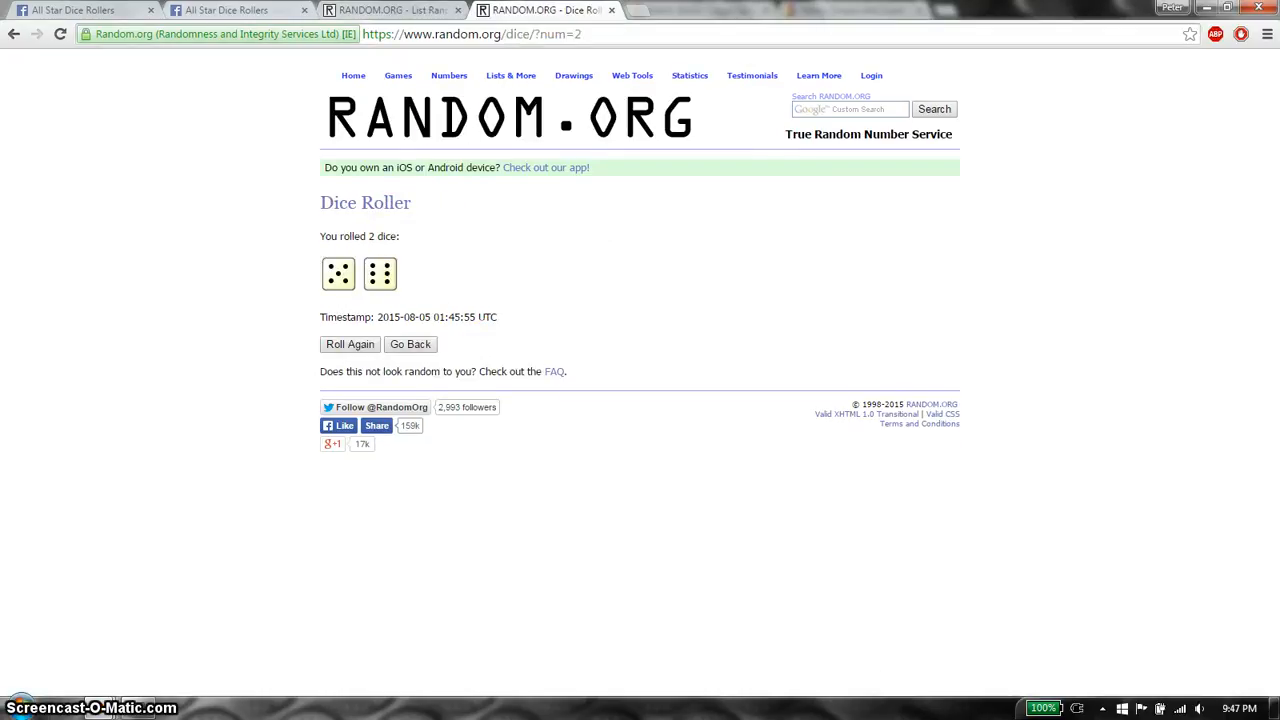
Post a "done" comment on the Facebook raffle thread and check the taskbar clock
click(236, 10)
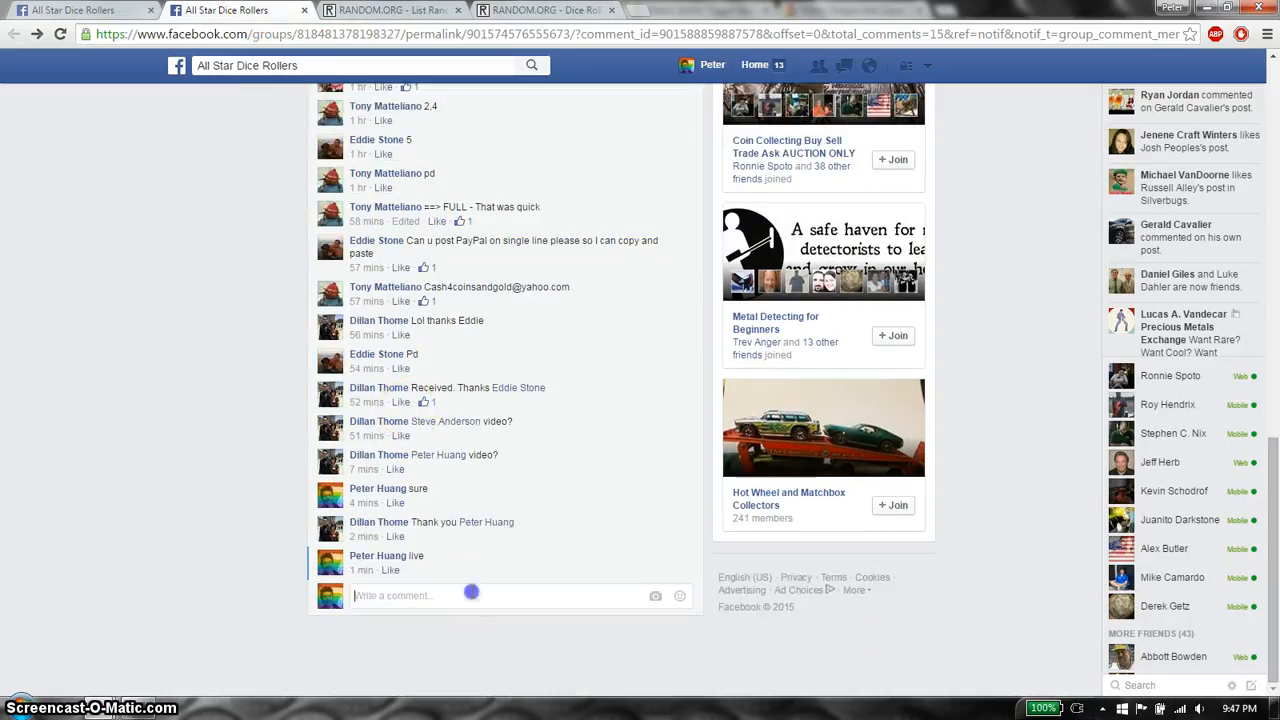
key(Return)
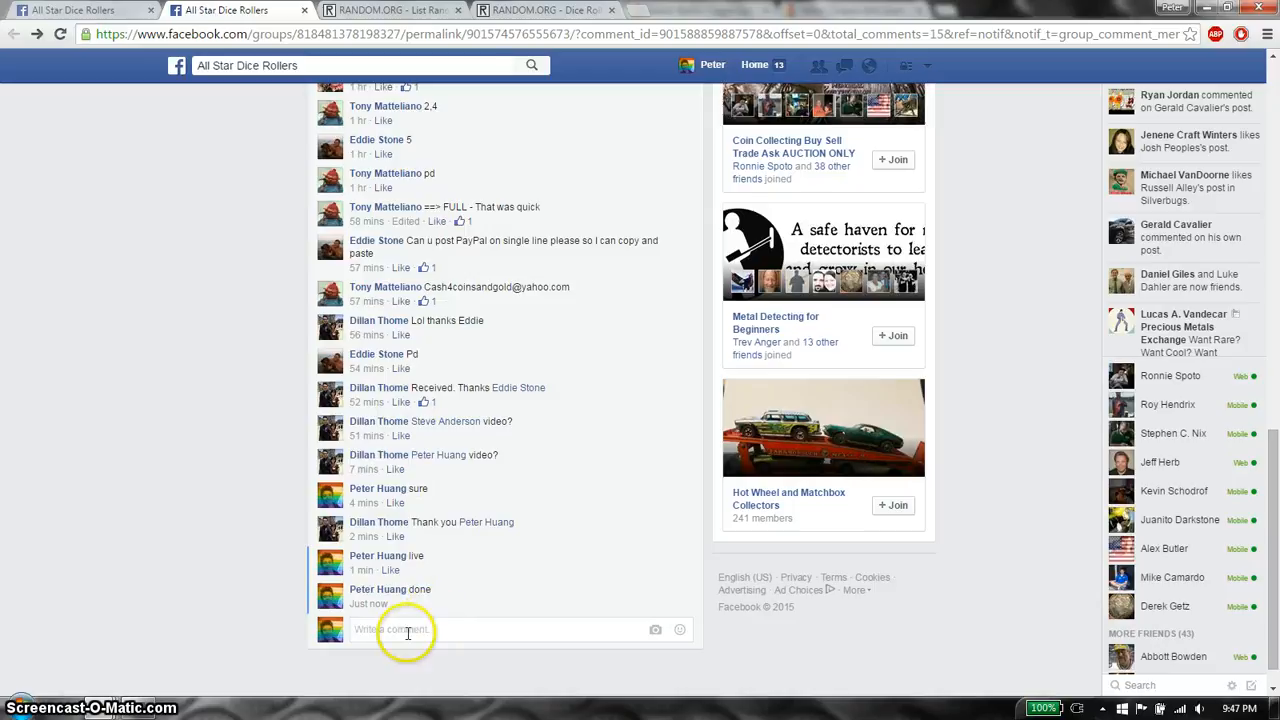
mouse_move(368, 604)
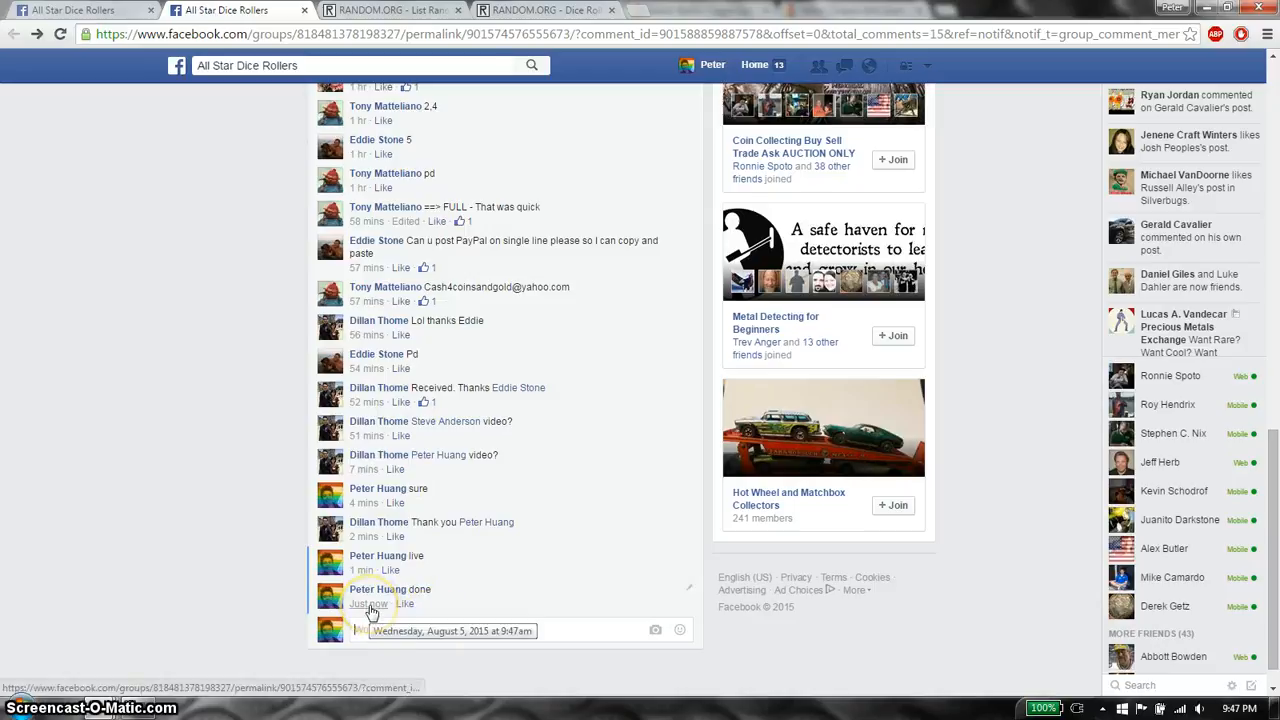
click(1204, 708)
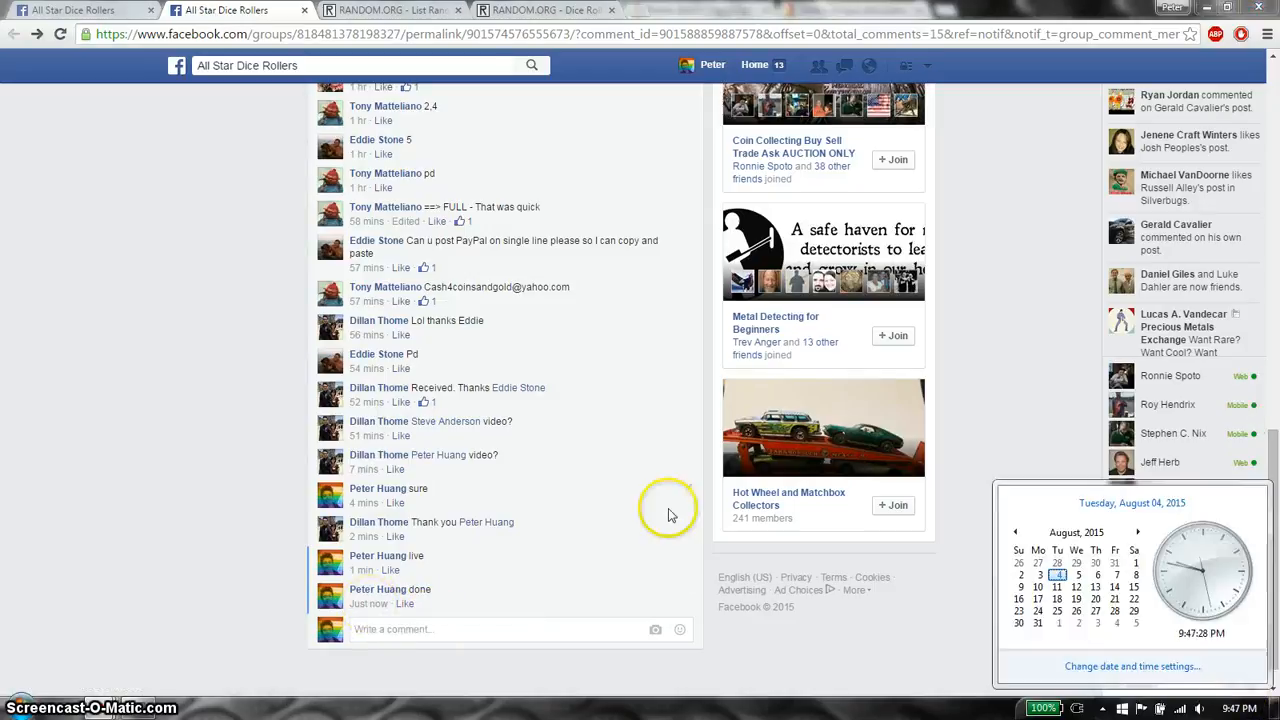